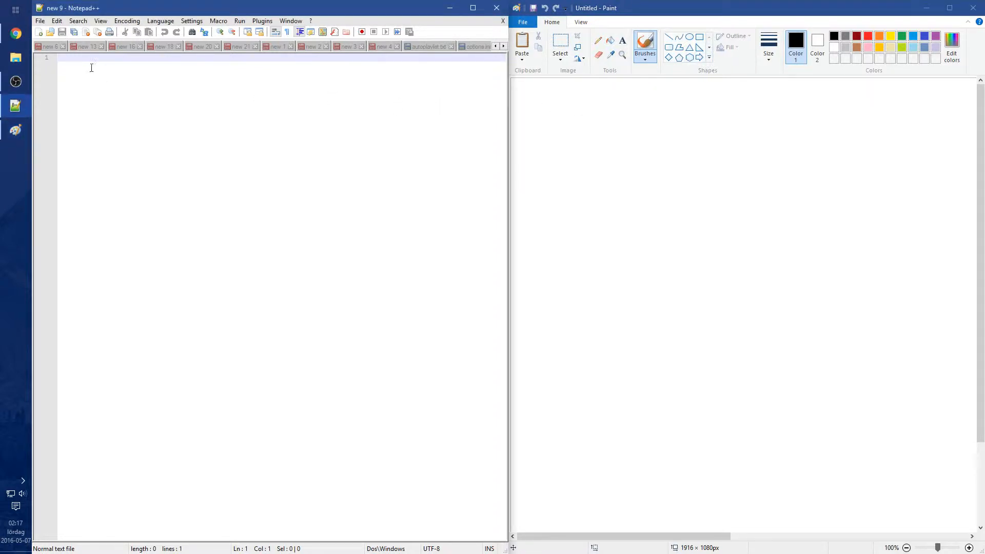
{"action": "mouse_move", "coordinate": [113, 112]}
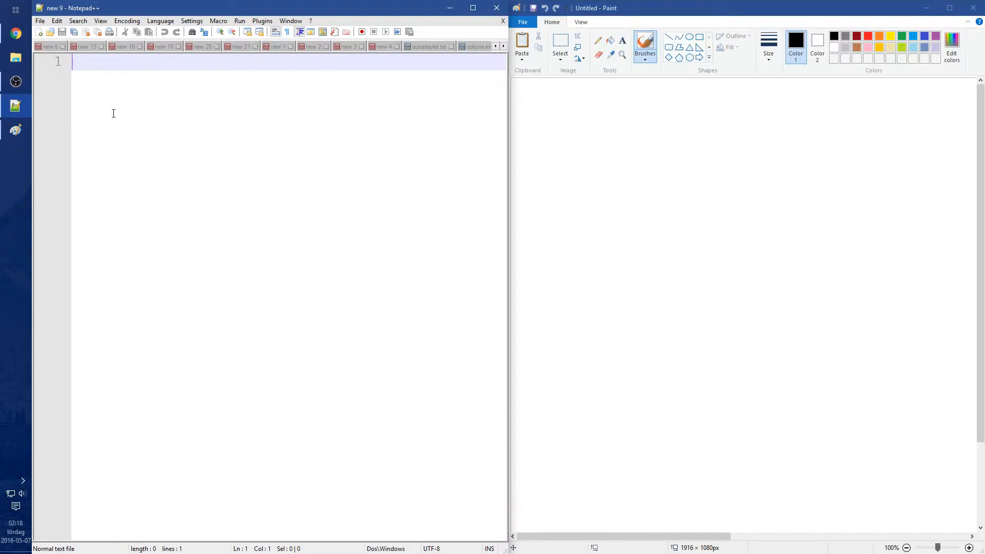
Step: Write the IP address 192.168.1.1 on the first line of the note
{"action": "type", "text": "192.168.1."}
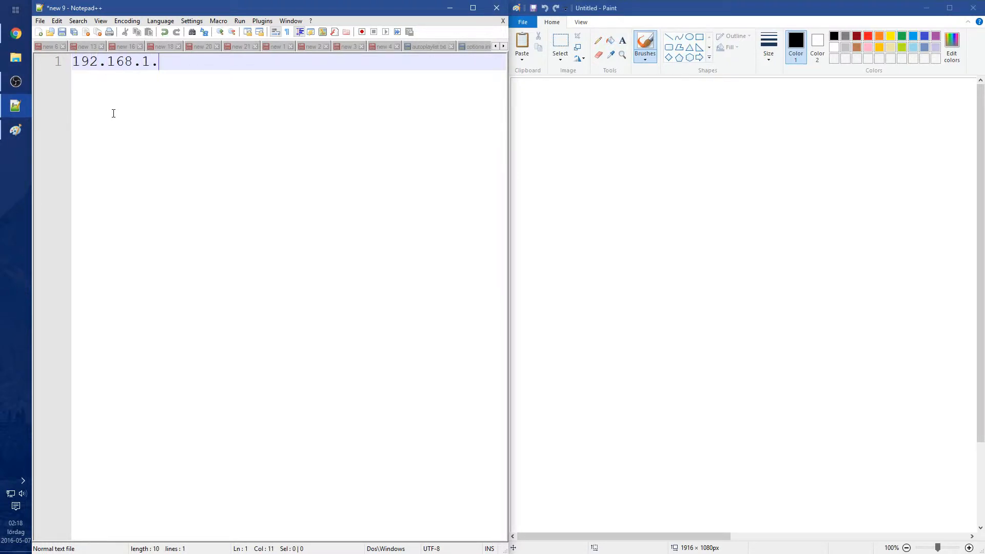
{"action": "type", "text": "1"}
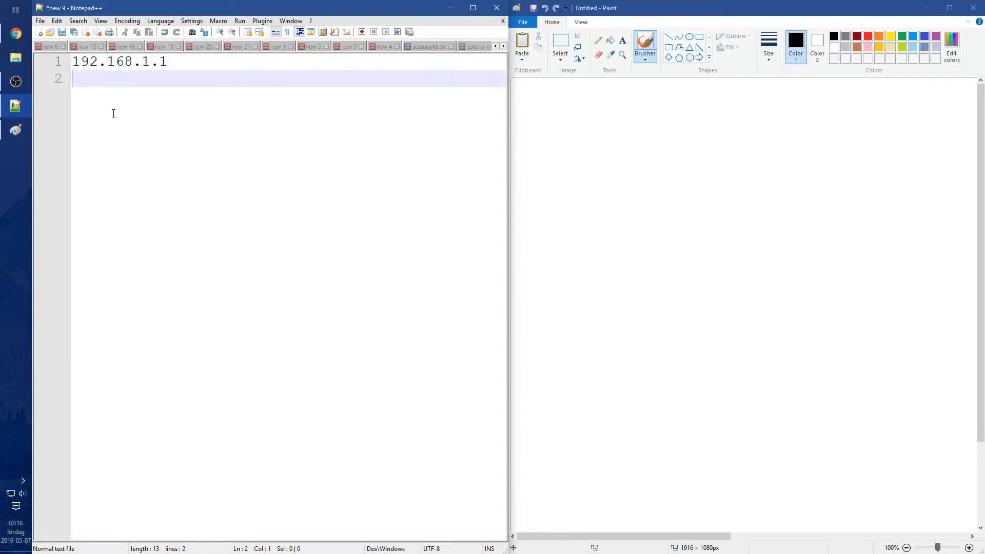
Step: Write the subnet mask 255.255.255.0 below the IP address, briefly trying a -254 range suffix
{"action": "type", "text": "255.255"}
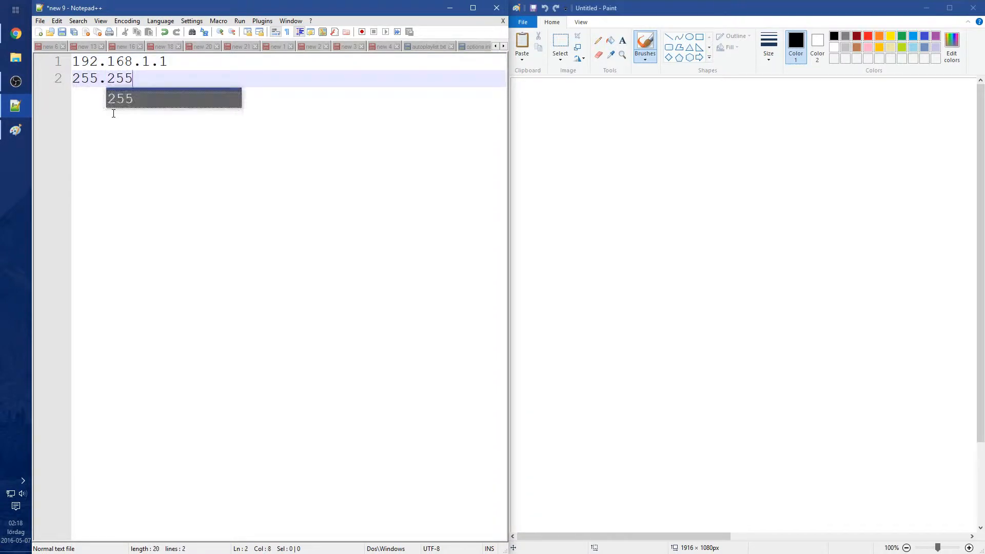
{"action": "type", "text": ".255.0"}
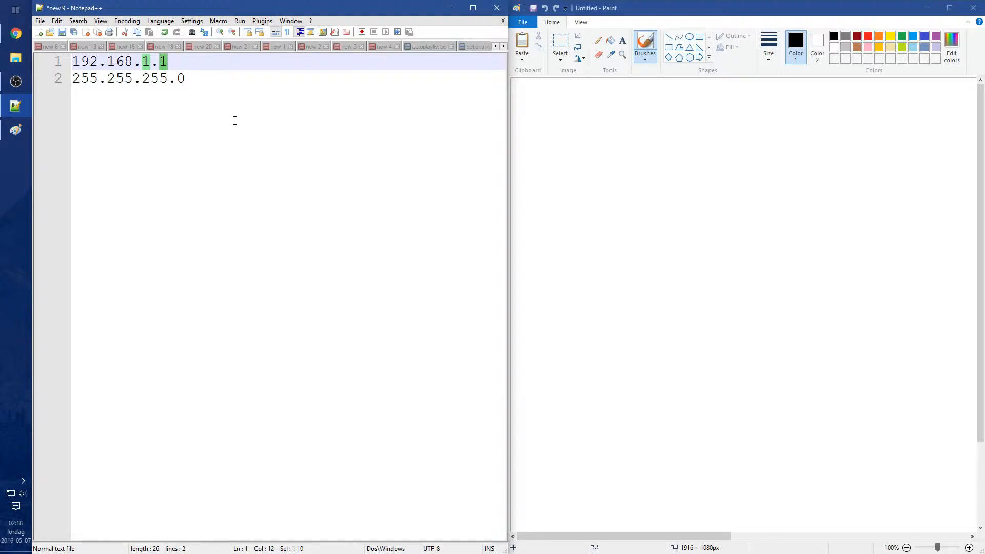
{"action": "type", "text": "-"}
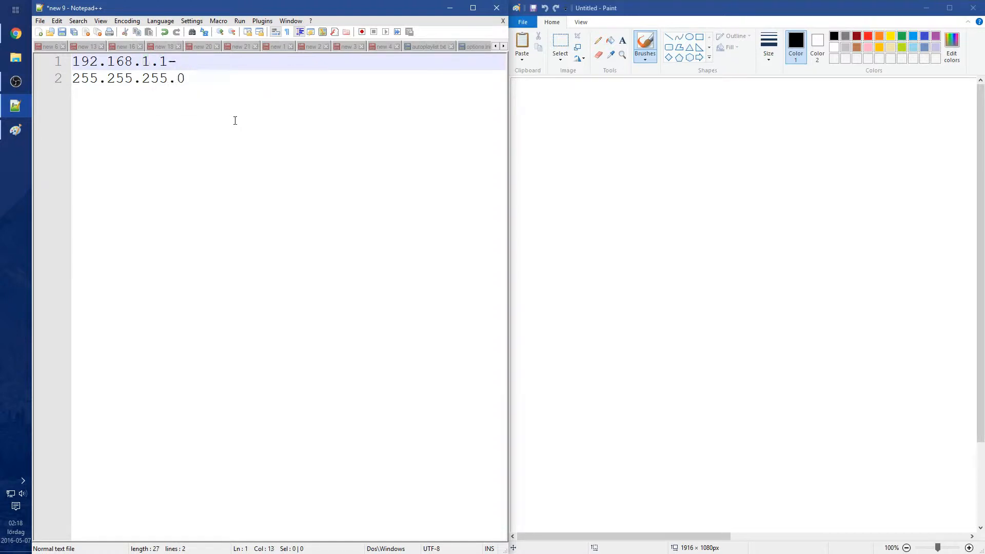
{"action": "type", "text": "254"}
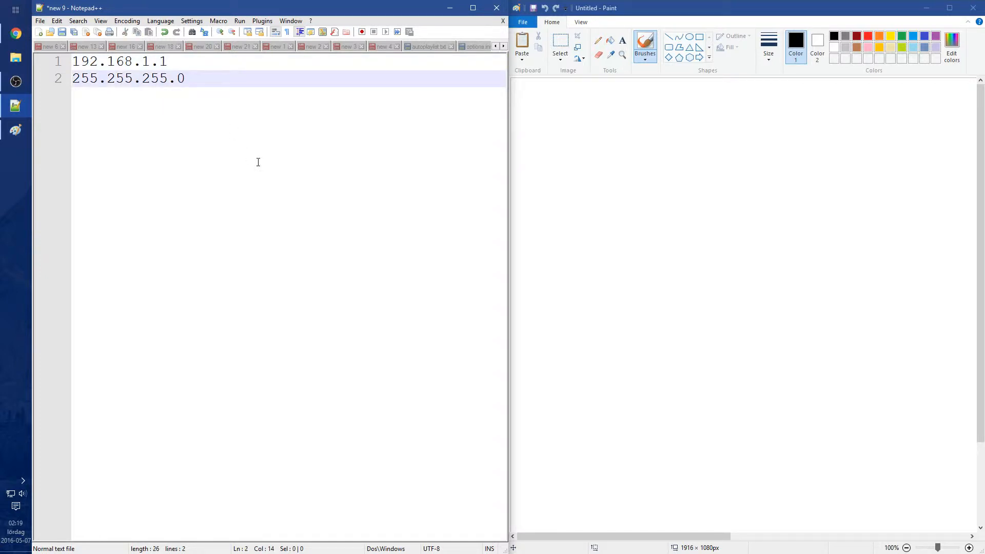
Step: Write the mask in binary, 11111111.11111111.11111111.00000000, two lines below the dotted mask
{"action": "key", "text": "enter"}
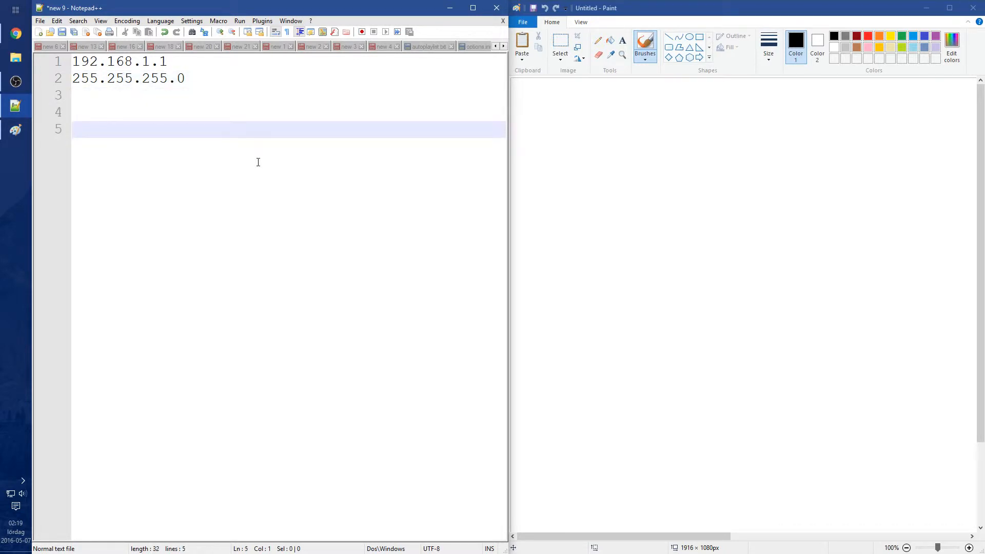
{"action": "mouse_move", "coordinate": [96, 78]}
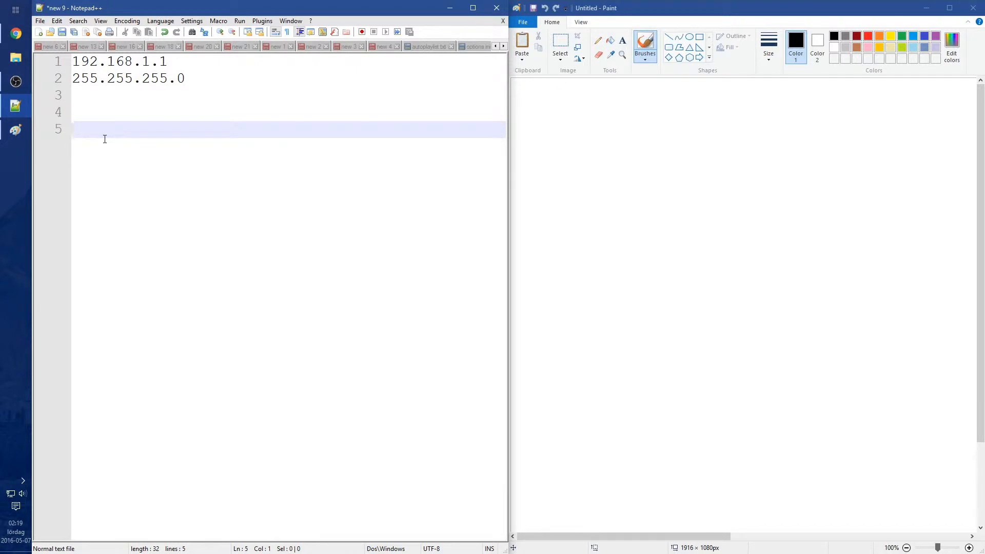
{"action": "mouse_move", "coordinate": [125, 167]}
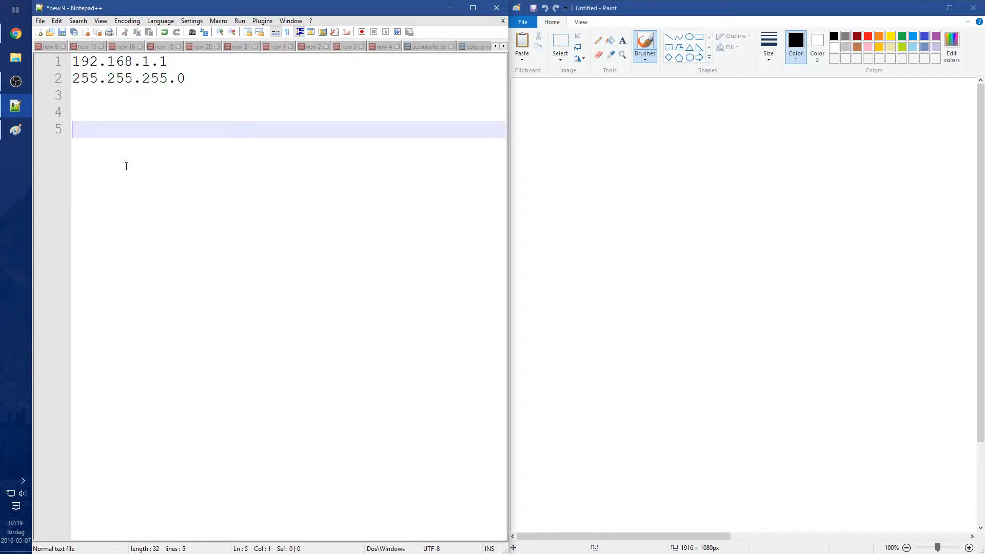
{"action": "type", "text": "11111"}
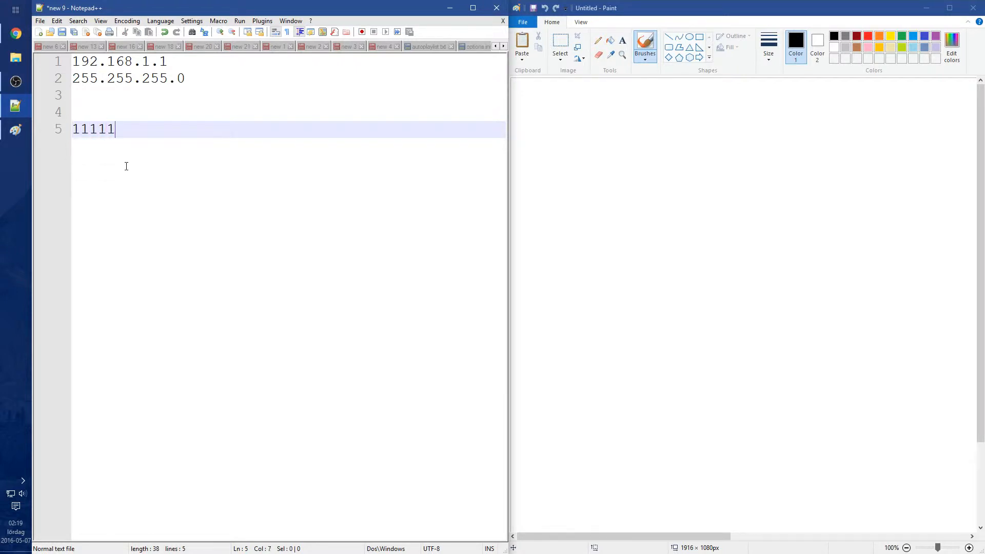
{"action": "type", "text": "111"}
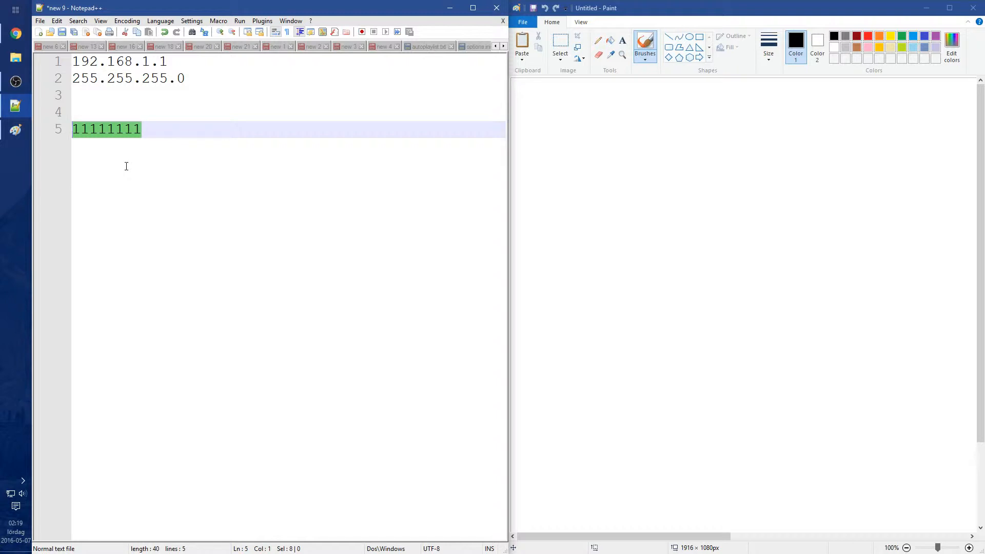
{"action": "left_click", "coordinate": [187, 129]}
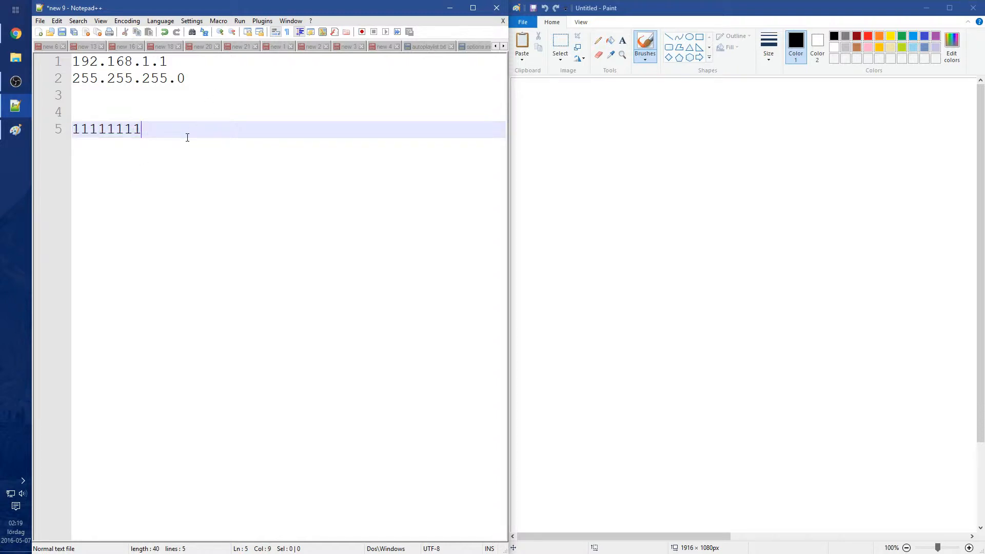
{"action": "type", "text": ".11111111.11111111"}
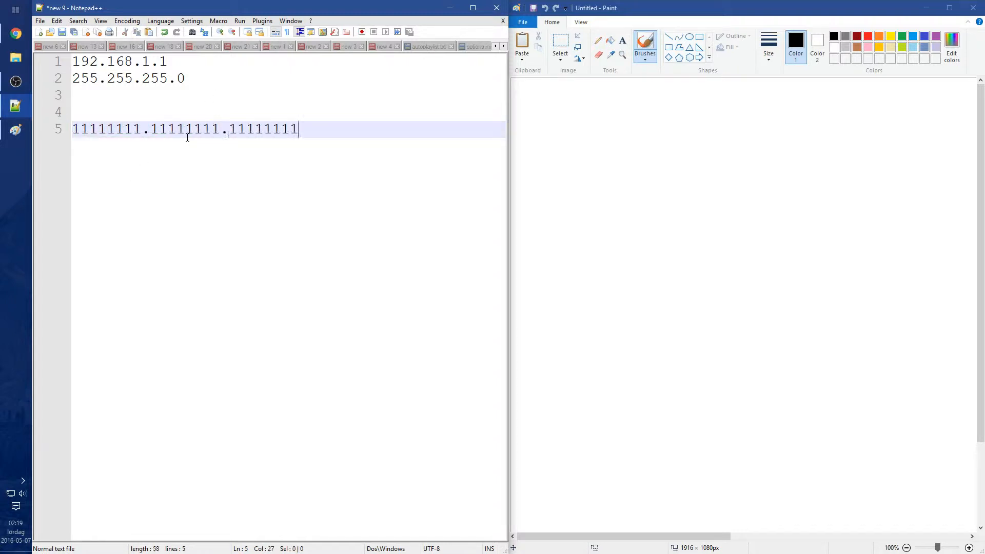
{"action": "type", "text": ".0"}
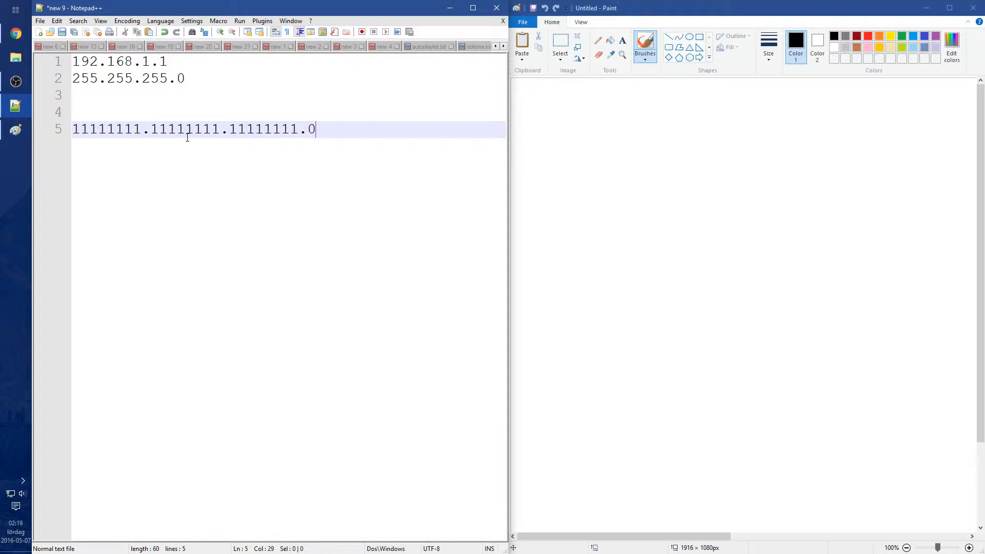
{"action": "type", "text": "0000000"}
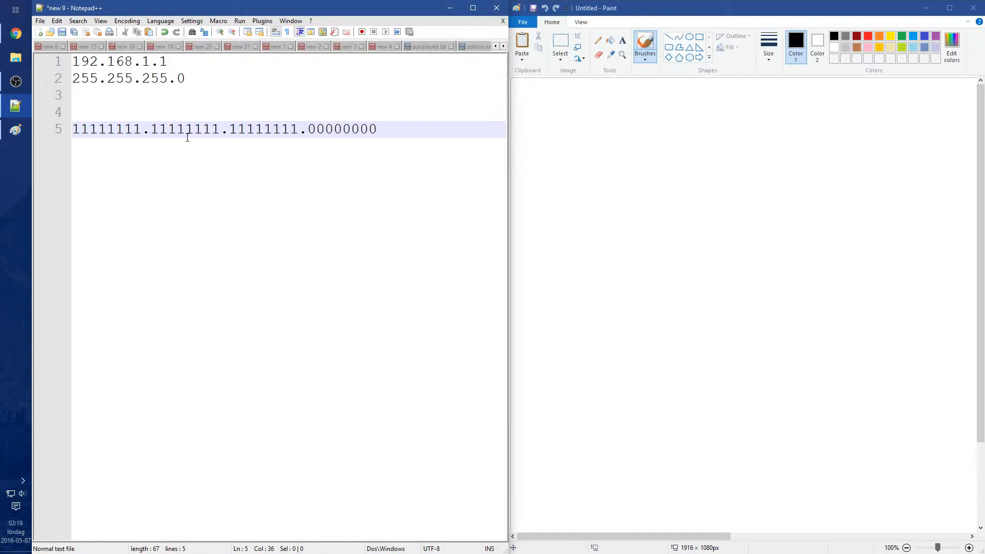
{"action": "mouse_move", "coordinate": [376, 124]}
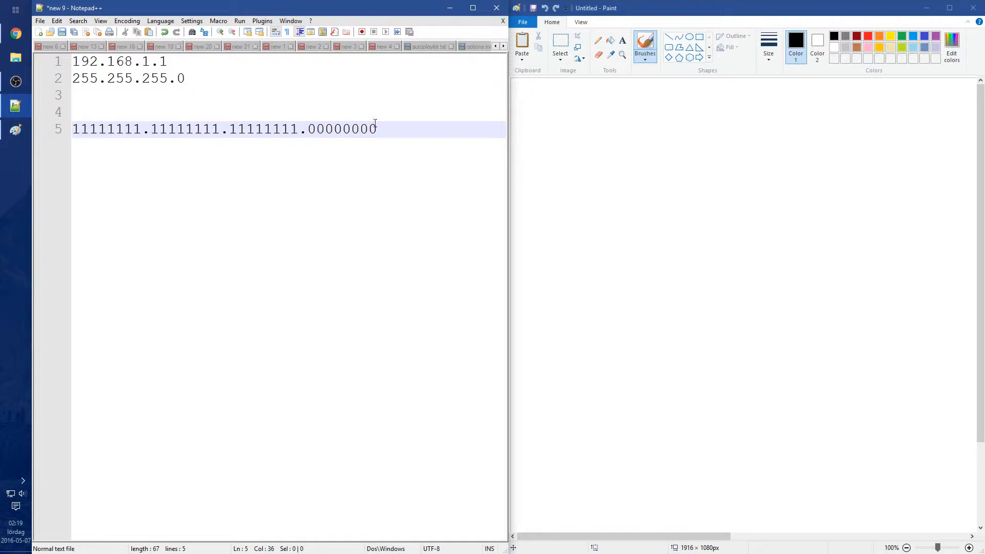
Step: Annotate 255.255.255.0 with '<- Subnet mask' and 192.168.1.1 with '<- Network address'
{"action": "type", "text": "<-"}
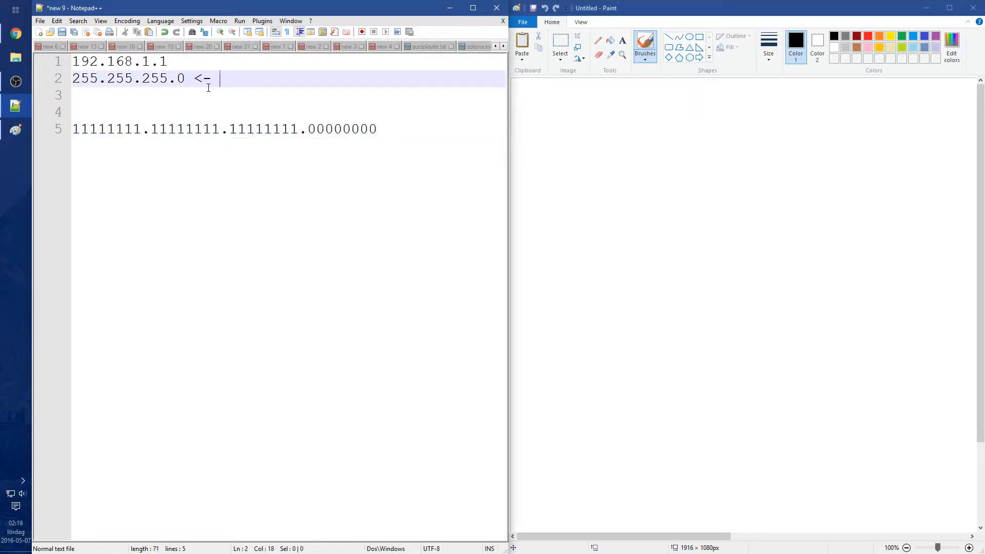
{"action": "type", "text": "Subnet mask"}
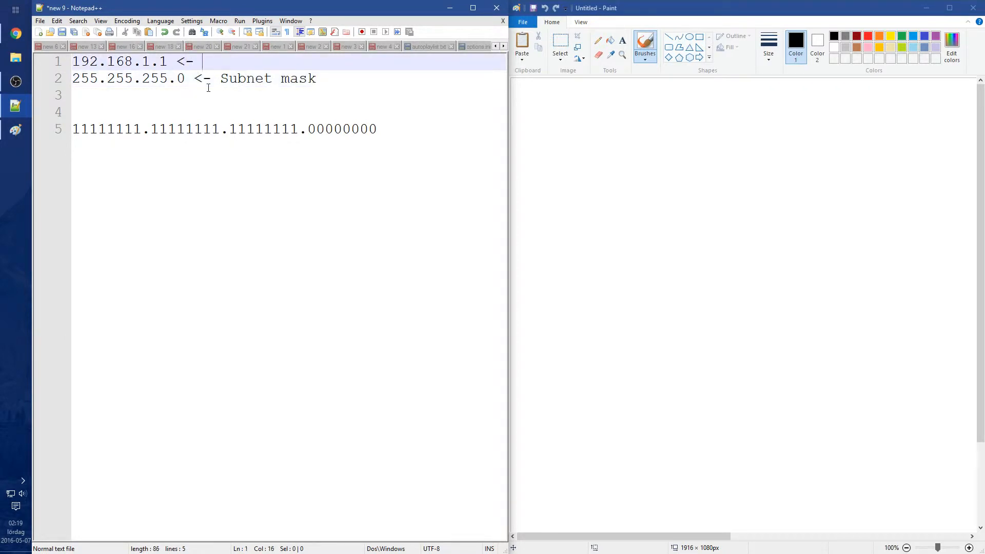
{"action": "type", "text": "Network address"}
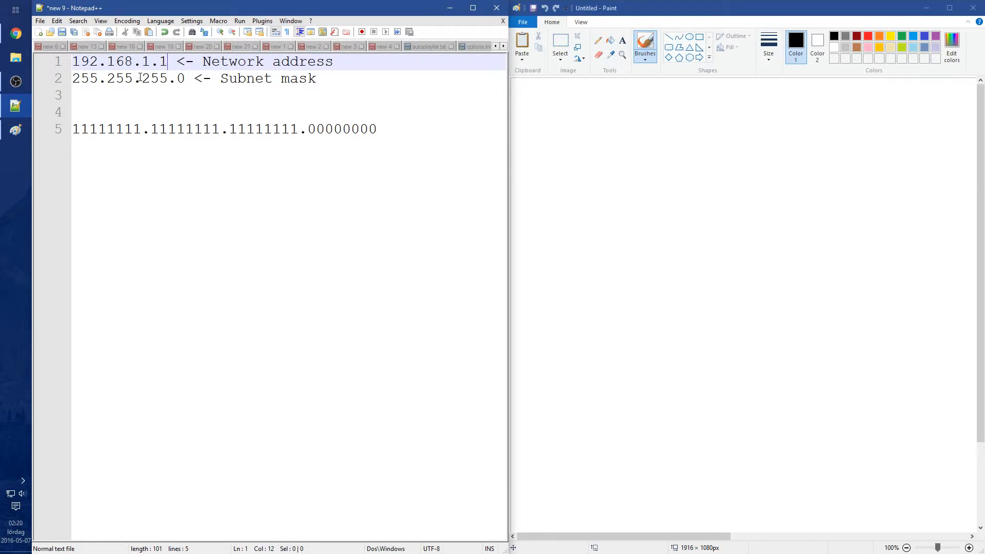
{"action": "mouse_move", "coordinate": [373, 190]}
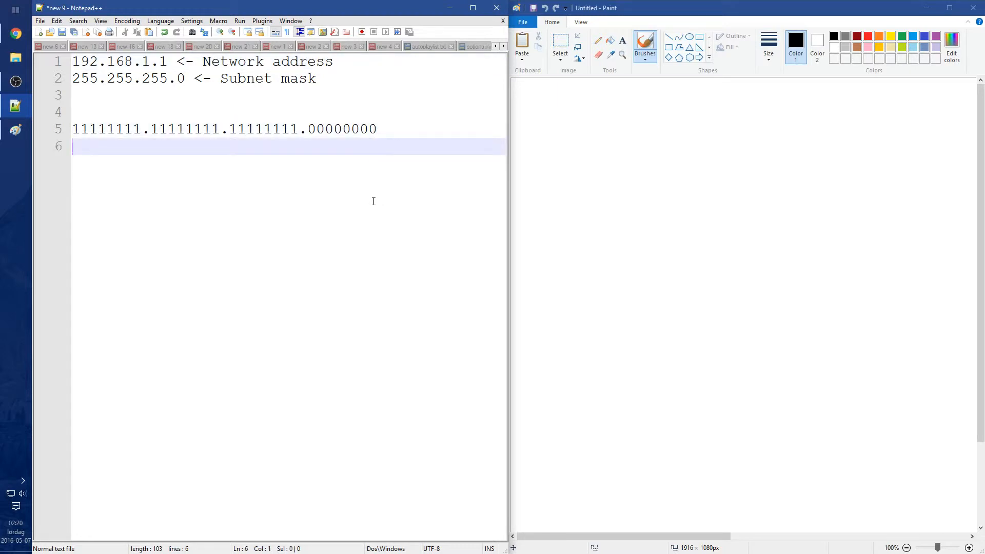
{"action": "mouse_move", "coordinate": [370, 220]}
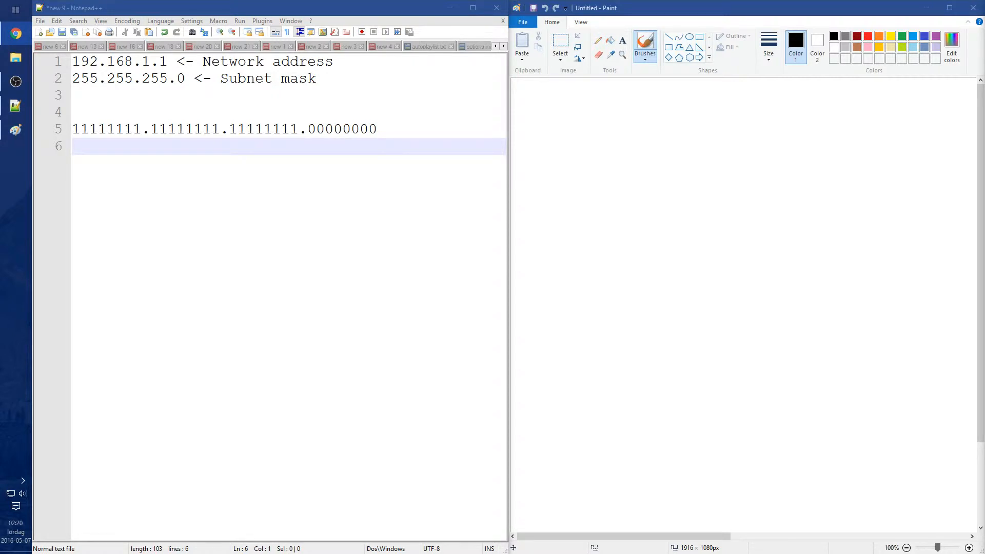
Step: Write the binary address 11000000.10101000.00000001.00000001 = 192.168.1.1
{"action": "type", "text": "11000000.10101000.00000001.00000001"}
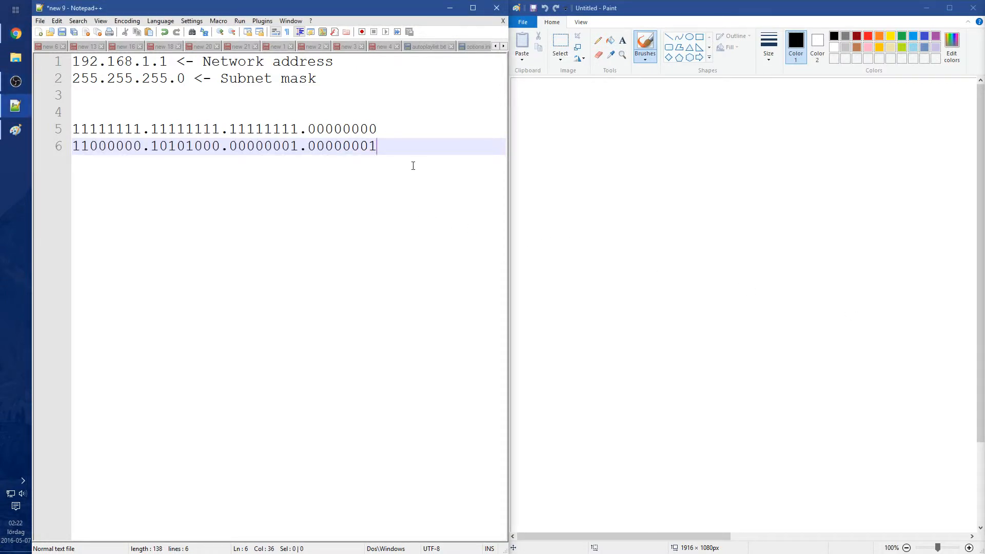
{"action": "mouse_move", "coordinate": [416, 159]}
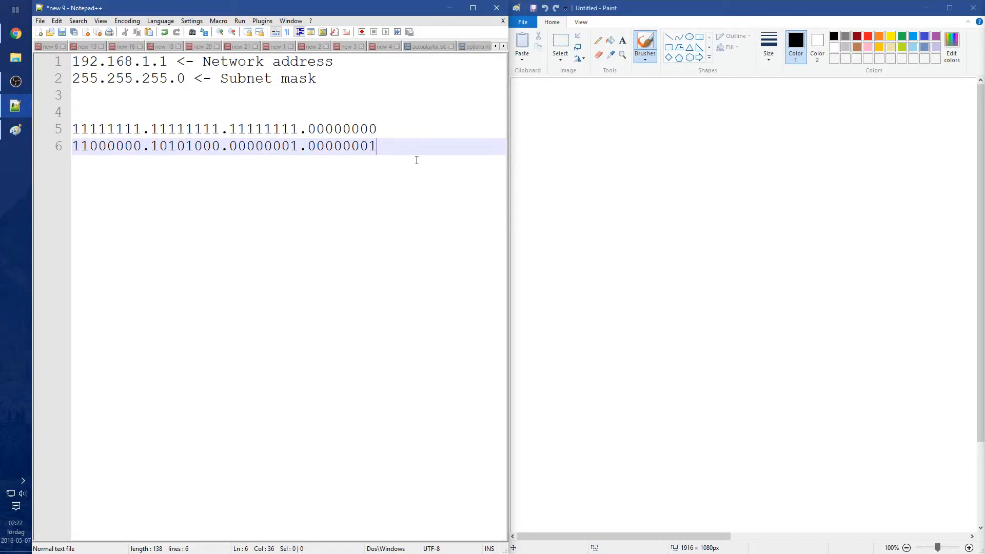
{"action": "type", "text": "= 192."}
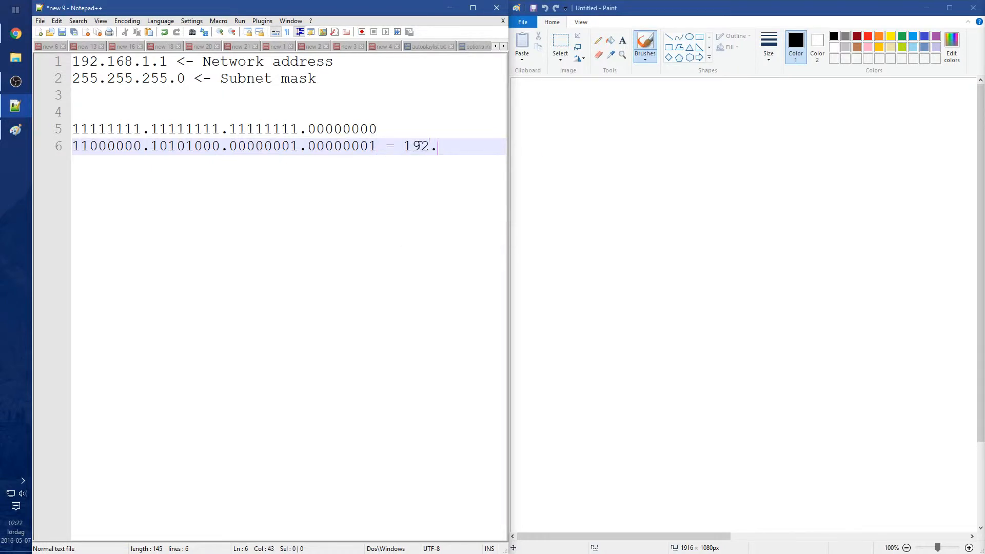
{"action": "type", "text": "168.1"}
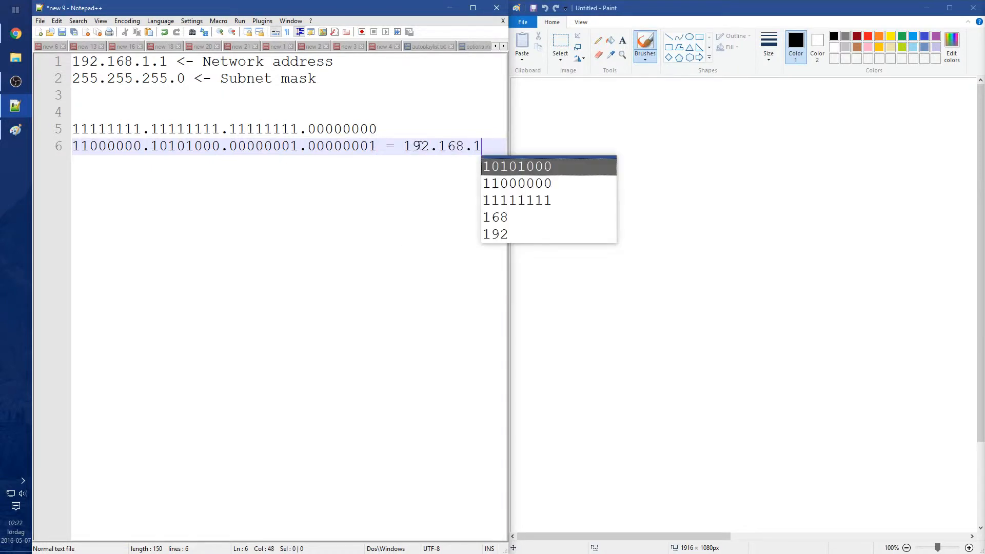
{"action": "type", "text": "25"}
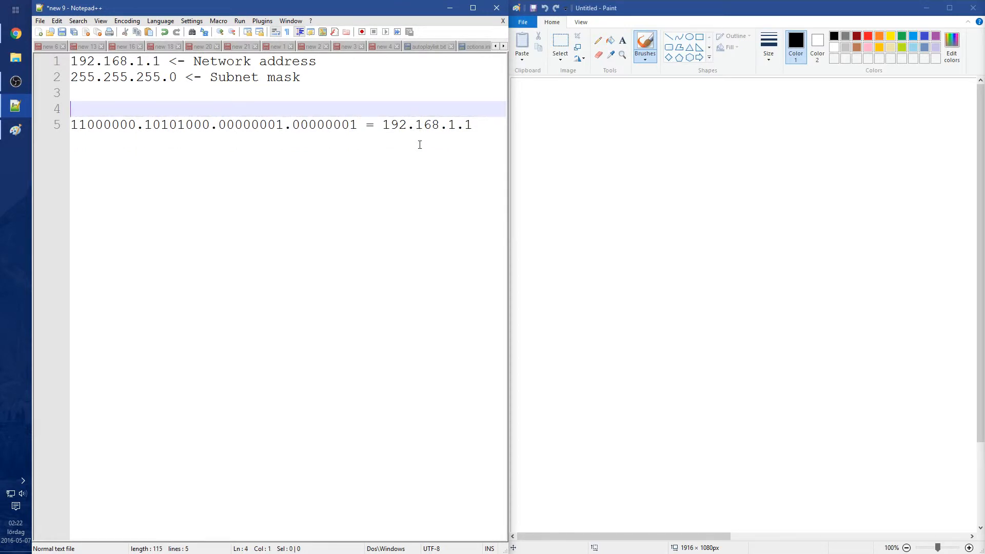
Step: Add the binary mask line 11111111.11111111.11111111.00000000 = 255.255.255.0 under the address
{"action": "type", "text": "11111111.11111111.11111111.00000000 = 255.255.255.0"}
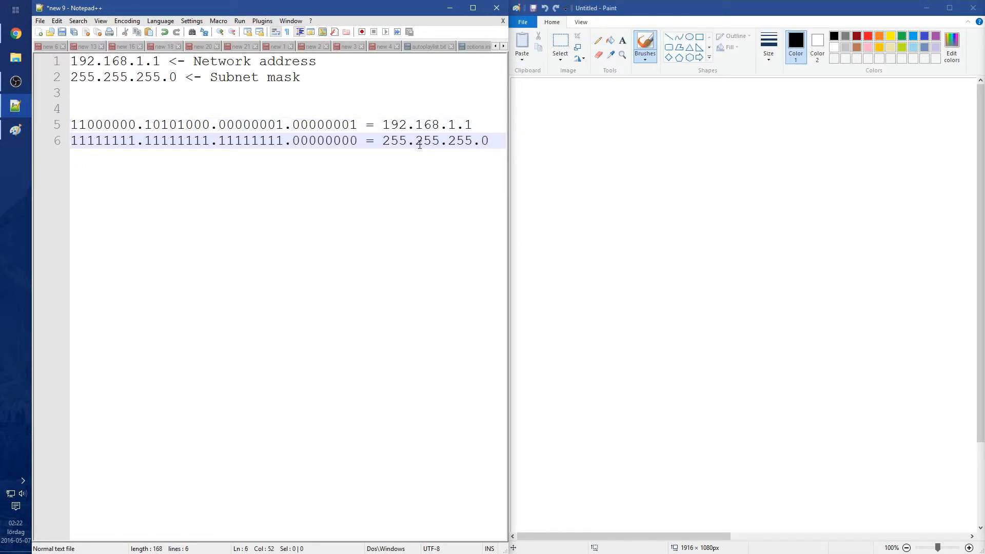
{"action": "mouse_move", "coordinate": [253, 164]}
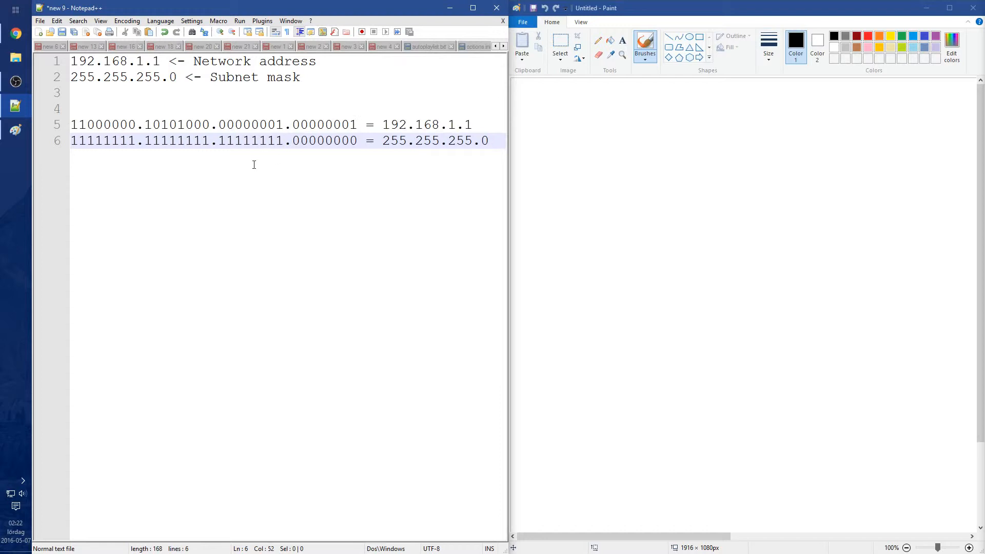
{"action": "mouse_move", "coordinate": [302, 177]}
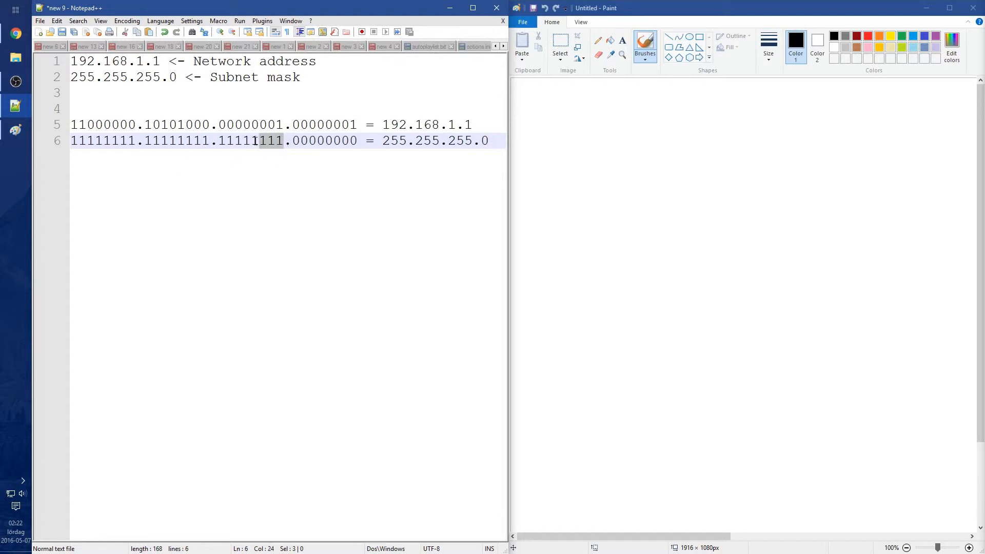
{"action": "left_click", "coordinate": [296, 141]}
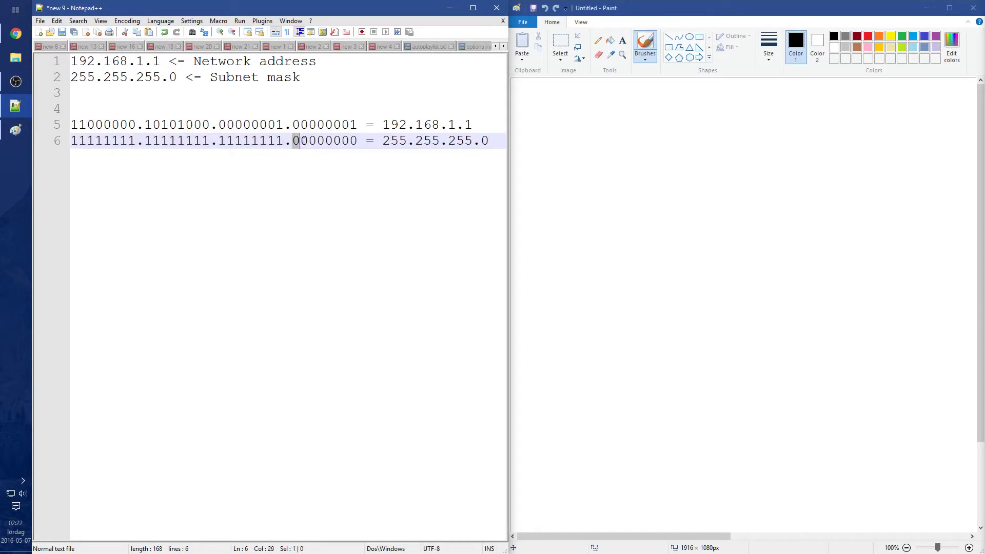
{"action": "left_click", "coordinate": [357, 141]}
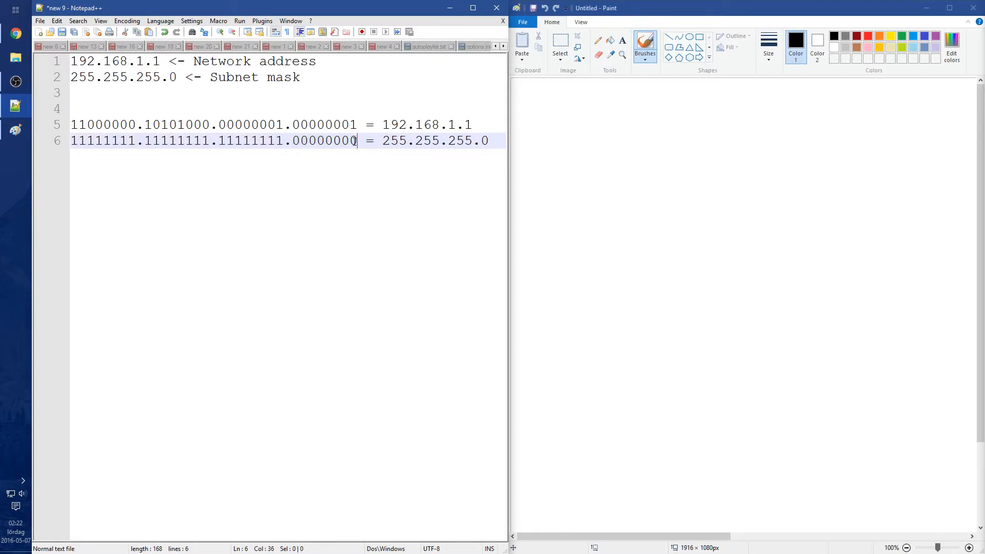
Step: Extend the first line's address to the range 192.168.1.1-254
{"action": "left_click", "coordinate": [160, 60]}
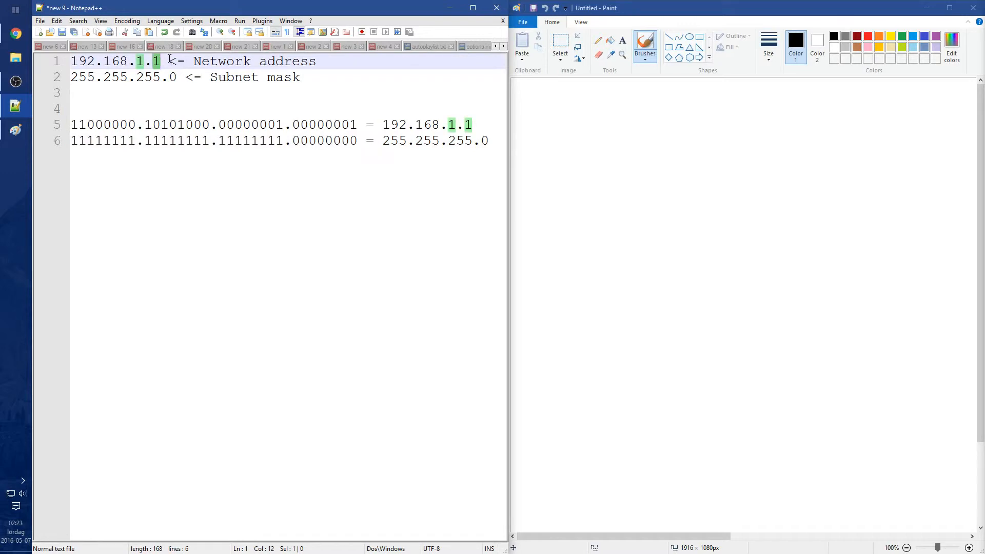
{"action": "type", "text": "-25"}
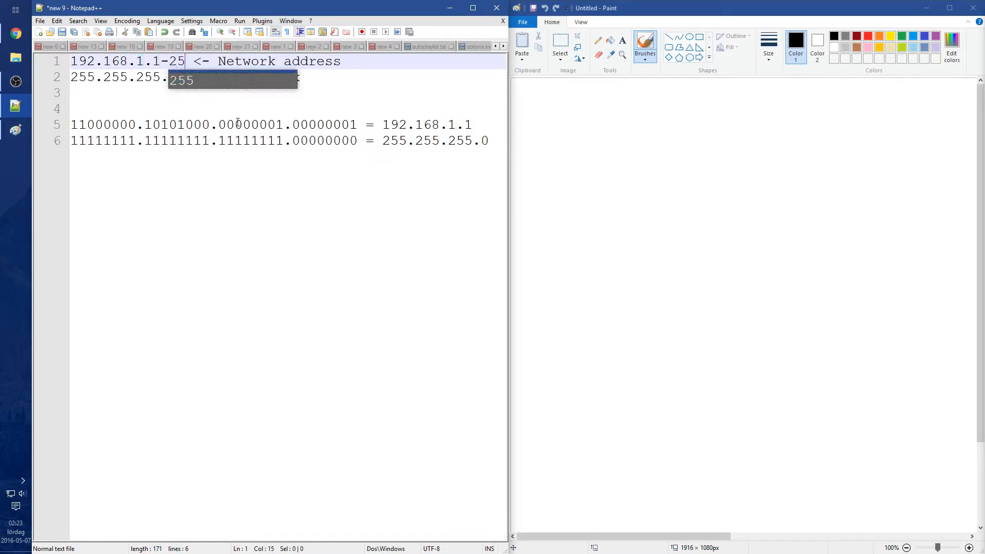
{"action": "type", "text": "4"}
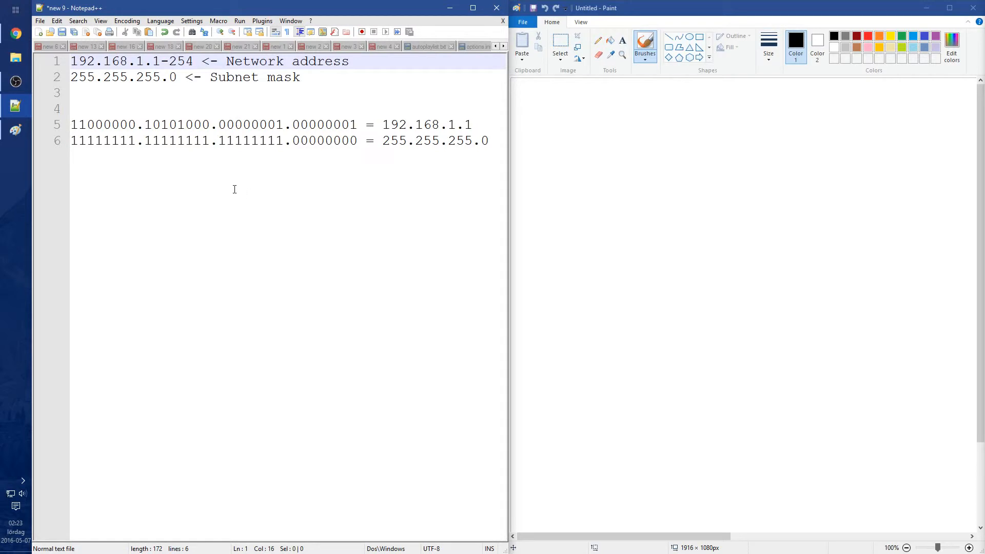
{"action": "mouse_move", "coordinate": [197, 135]}
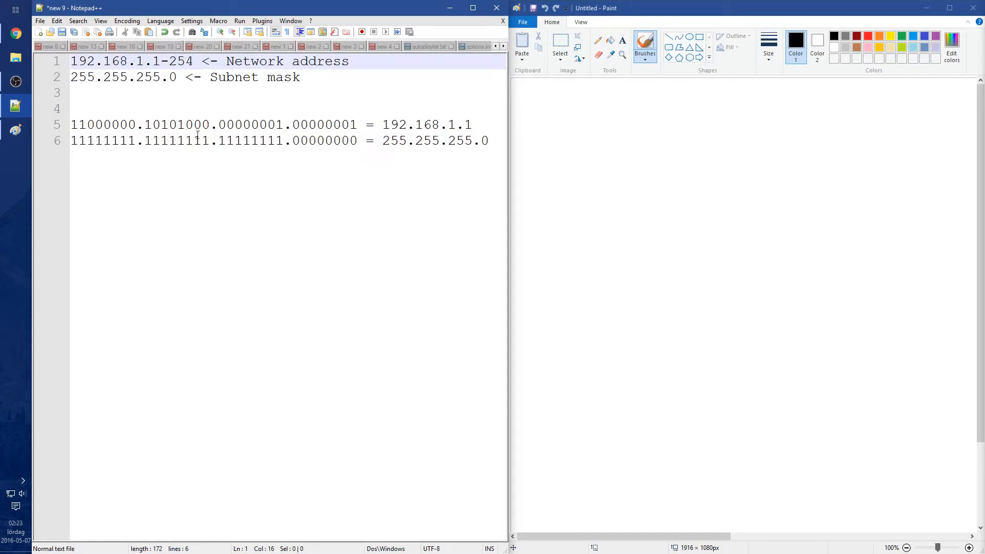
{"action": "mouse_move", "coordinate": [248, 113]}
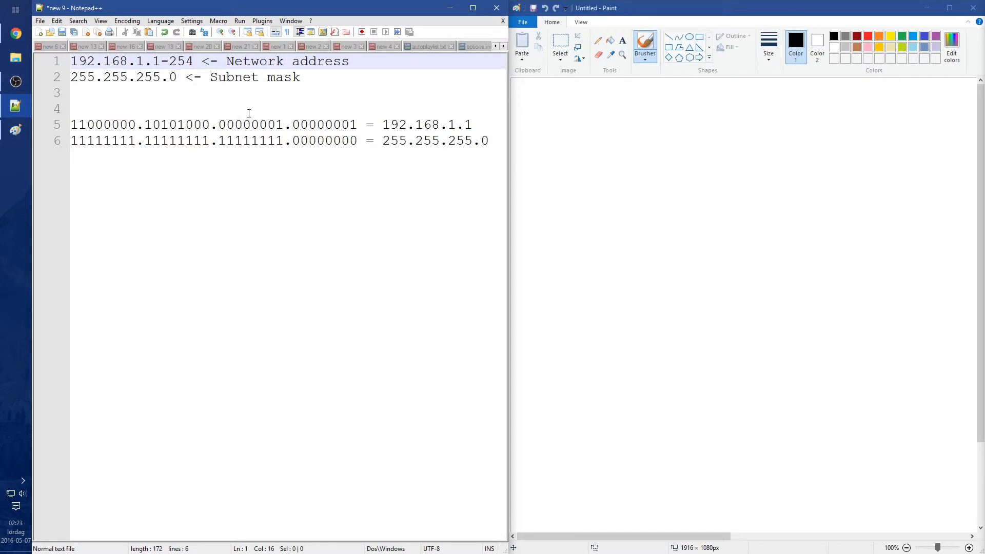
{"action": "left_click", "coordinate": [300, 77]}
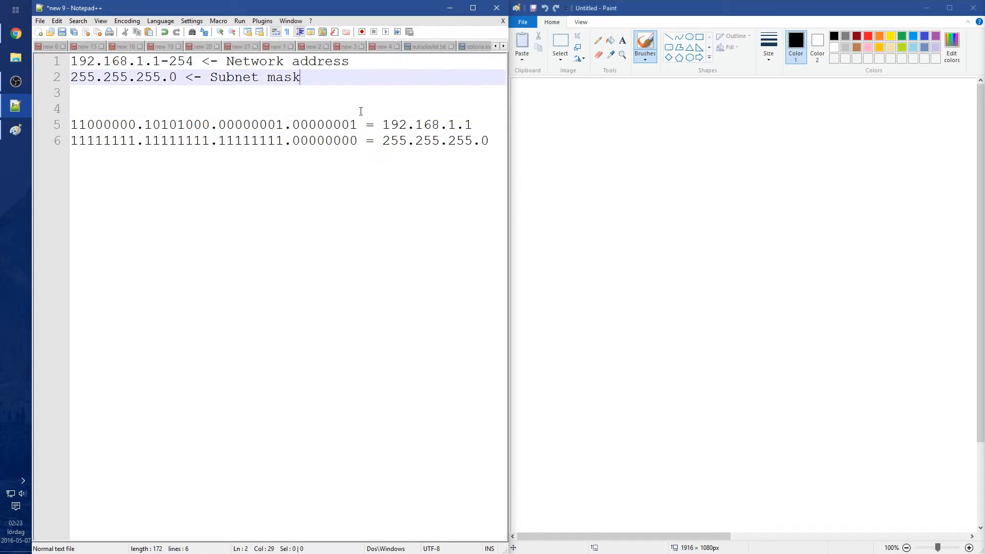
Step: Add a second example: range 192.168.1-254.1-254 with subnet mask 255.255.0.0
{"action": "key", "text": "Enter"}
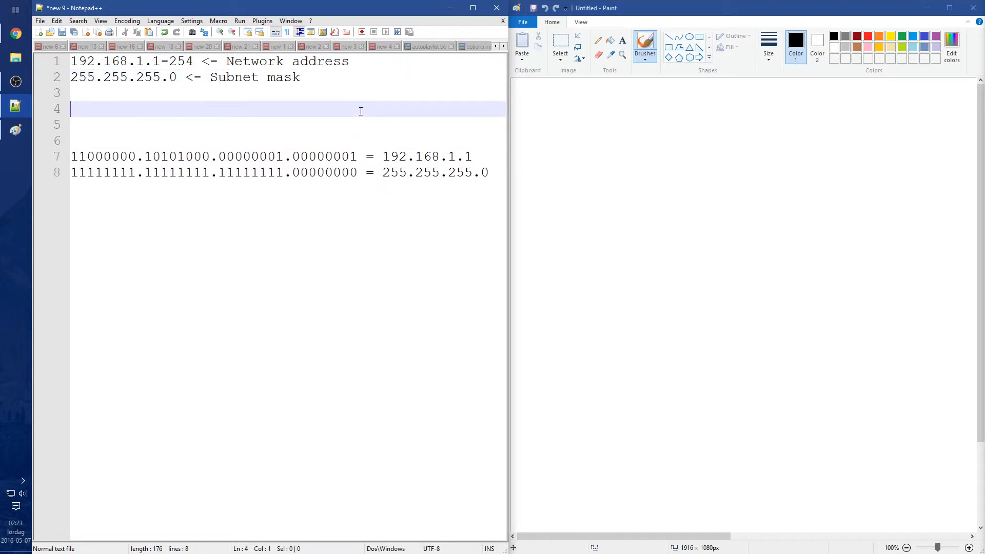
{"action": "type", "text": "192.168"}
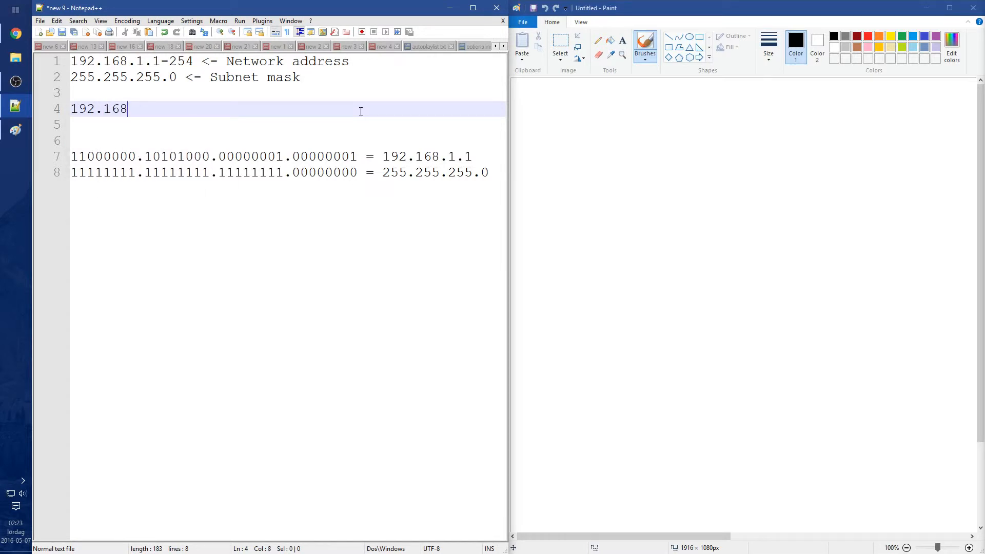
{"action": "type", "text": ".1.1"}
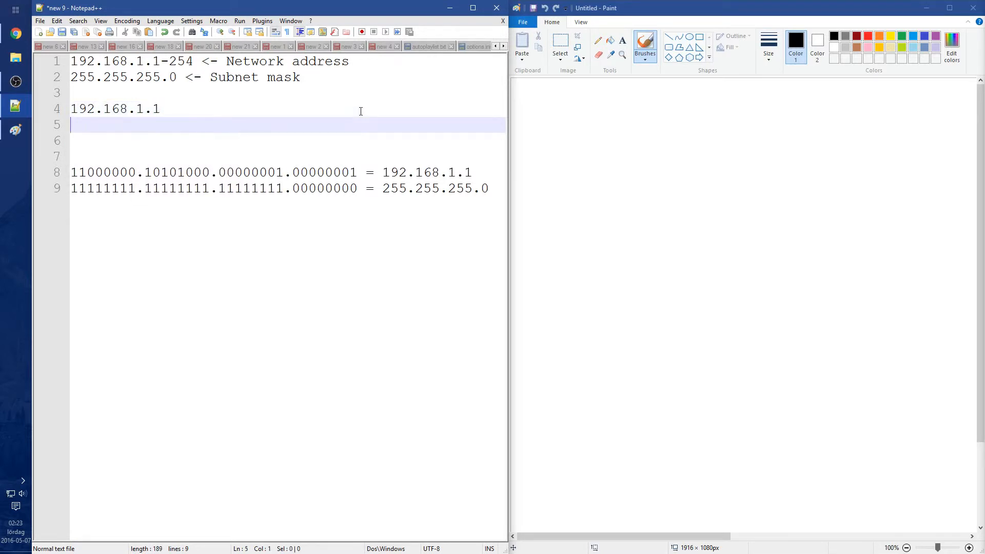
{"action": "type", "text": "255.255."}
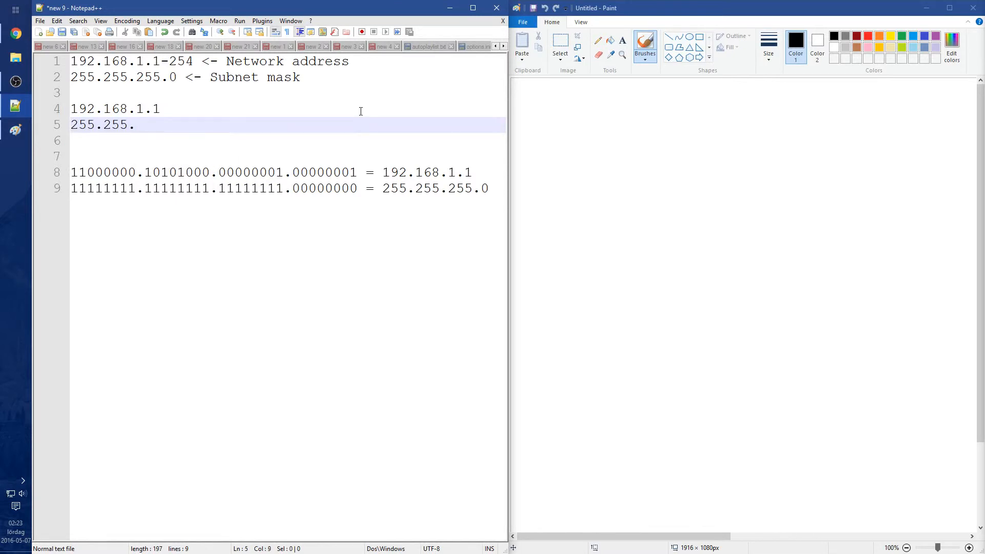
{"action": "type", "text": "0.0"}
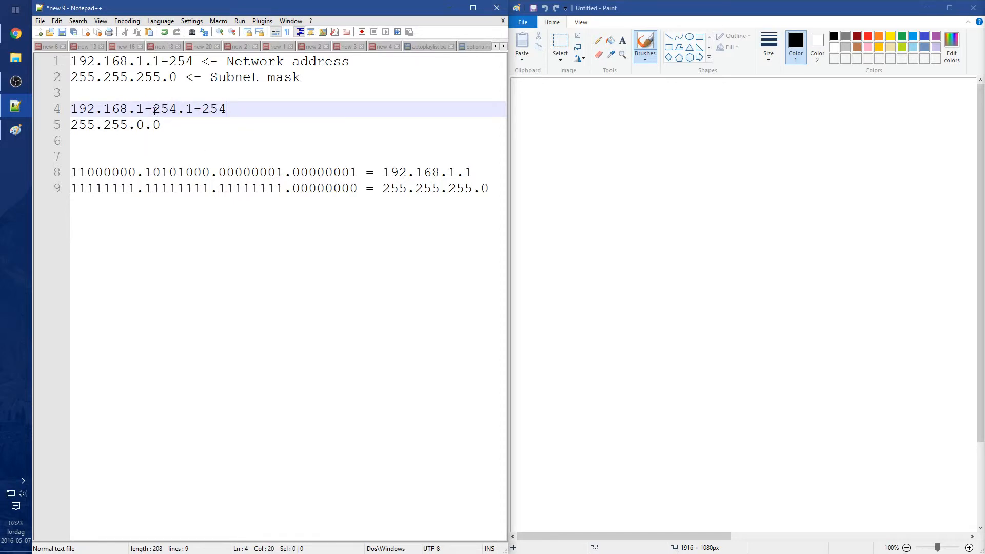
{"action": "left_click", "coordinate": [161, 125]}
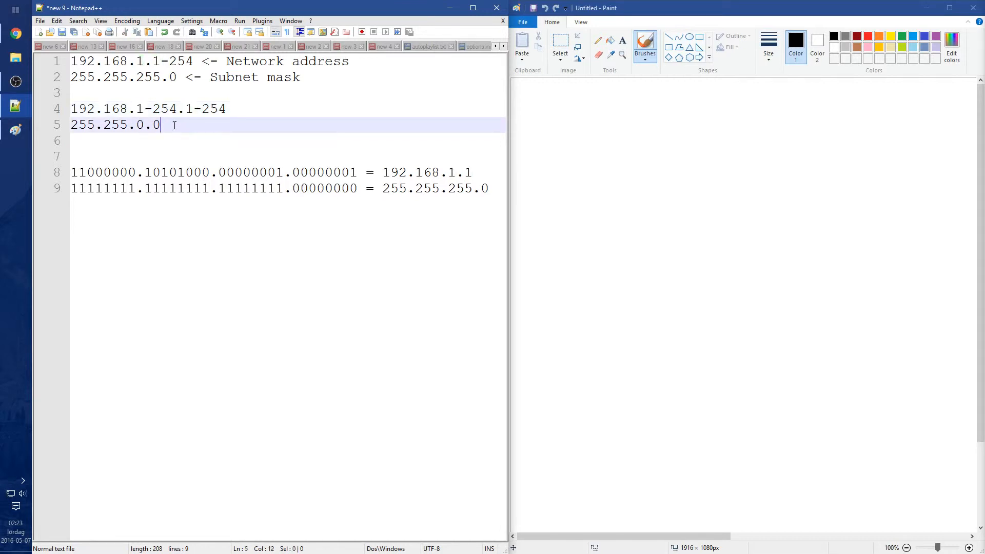
{"action": "mouse_move", "coordinate": [307, 187]}
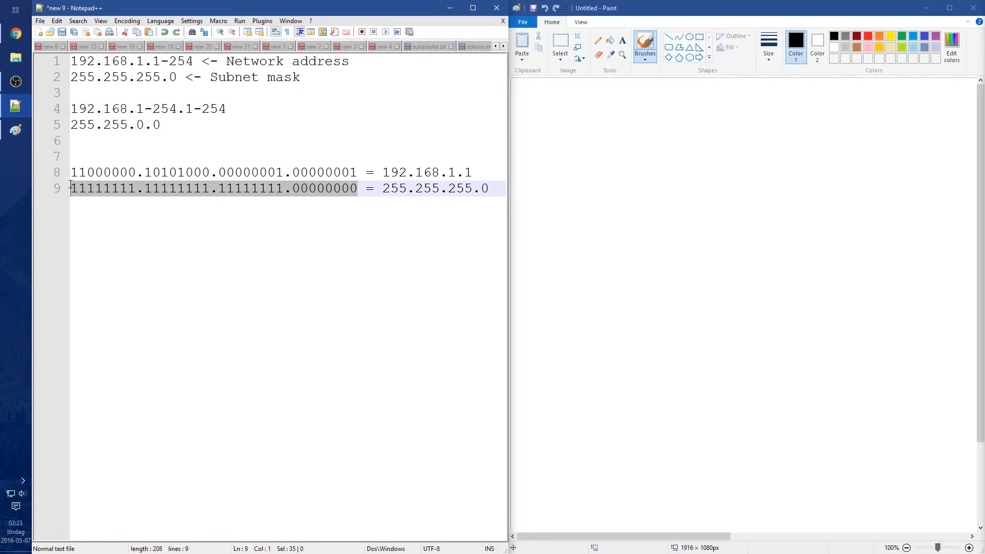
Step: Duplicate the binary 192.168.1.1 line and change the copy's last octet to 00000011
{"action": "left_click", "coordinate": [284, 189]}
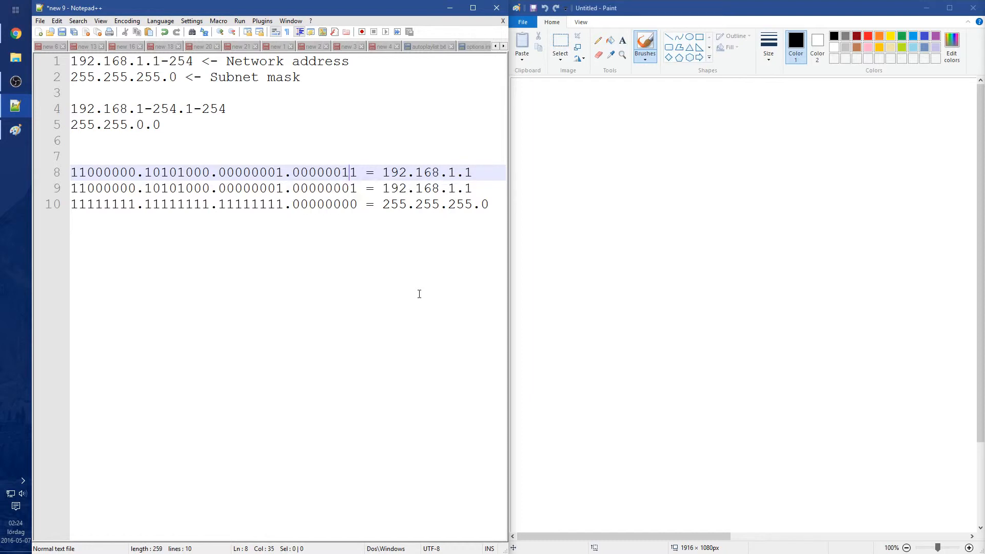
{"action": "mouse_move", "coordinate": [284, 209]}
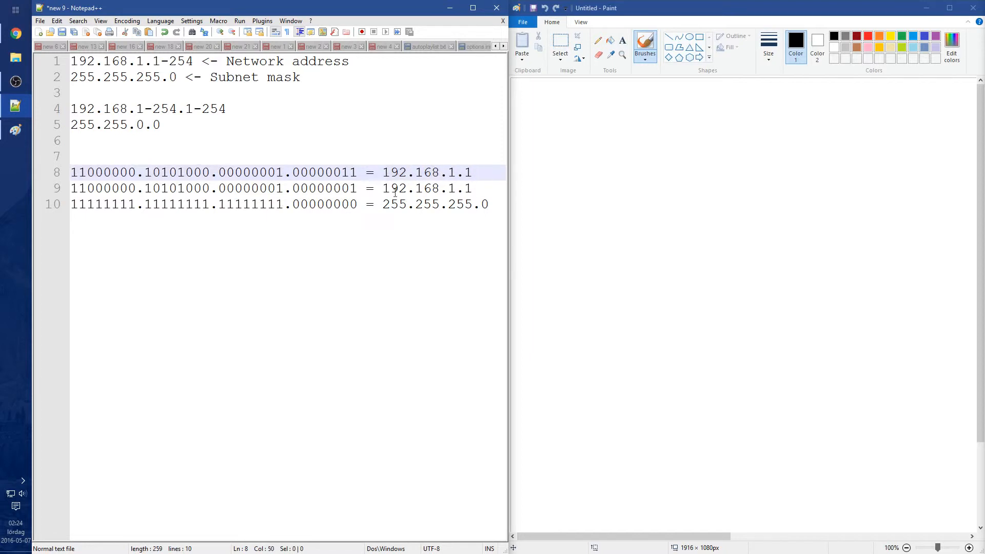
{"action": "mouse_move", "coordinate": [279, 252]}
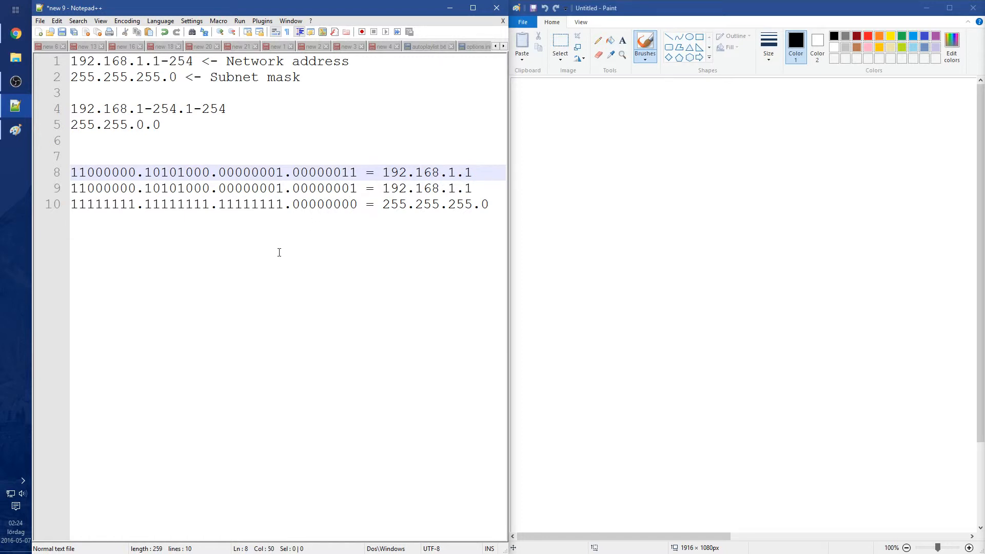
{"action": "left_click", "coordinate": [348, 204]}
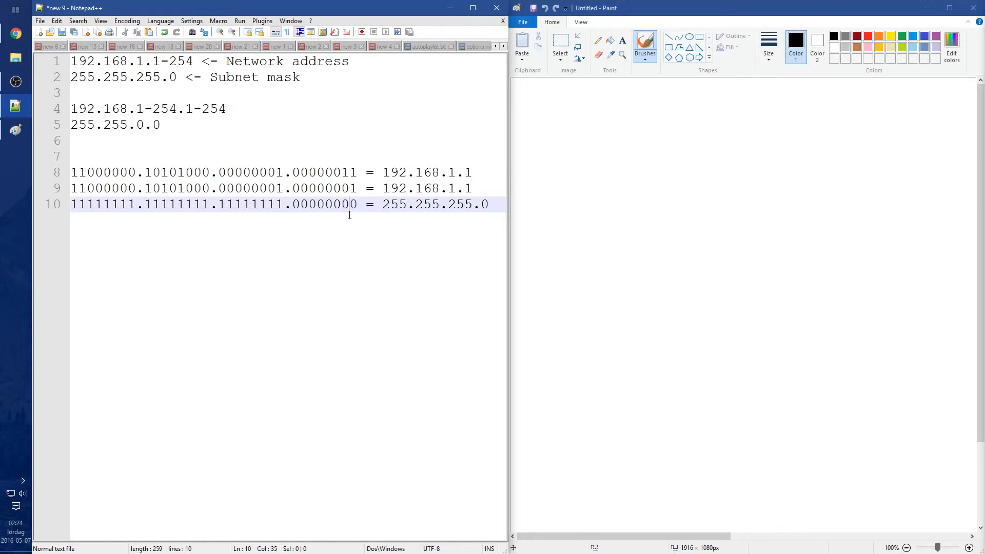
{"action": "mouse_move", "coordinate": [348, 221]}
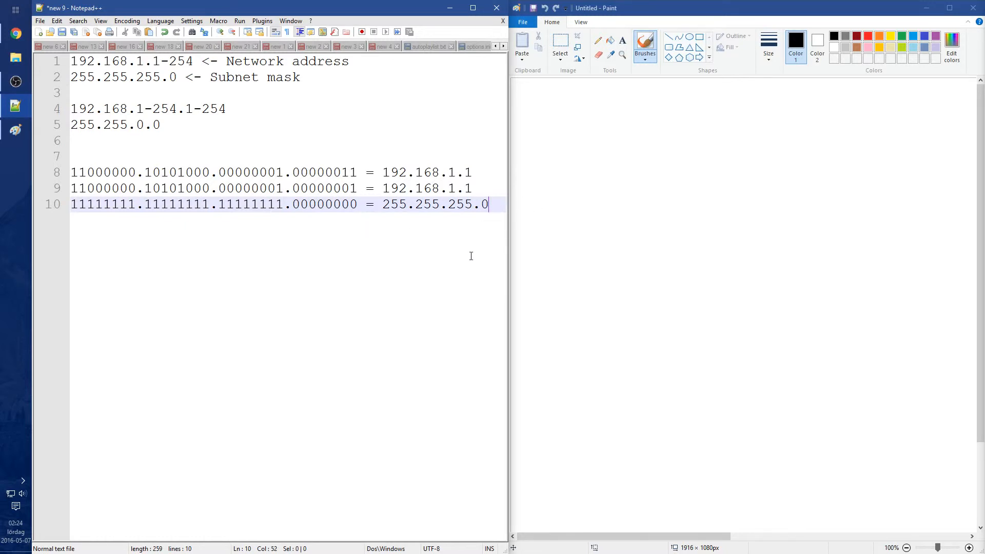
Step: Add the example 10.10.10.0 with mask 255.0.0.0 below the binary comparisons
{"action": "key", "text": "Enter"}
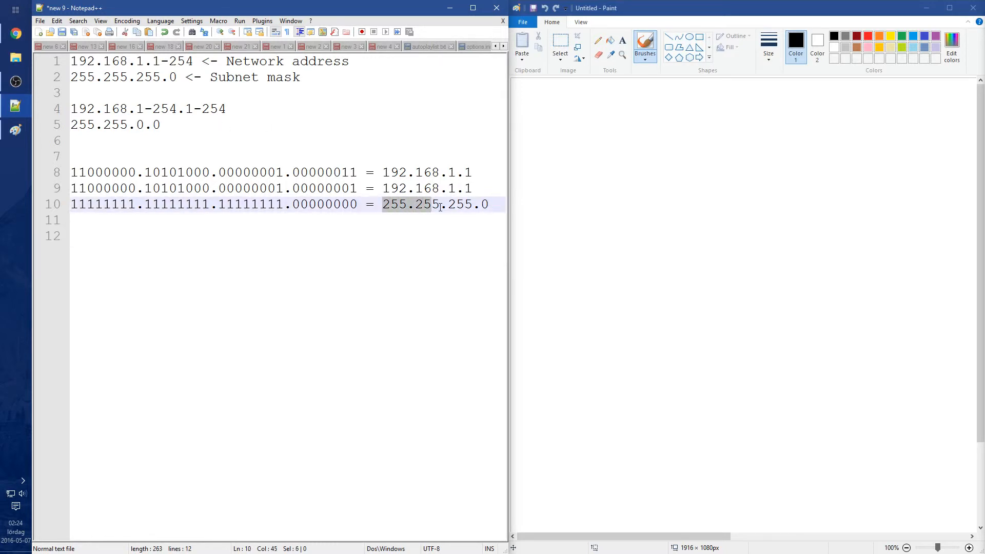
{"action": "left_click", "coordinate": [491, 203]}
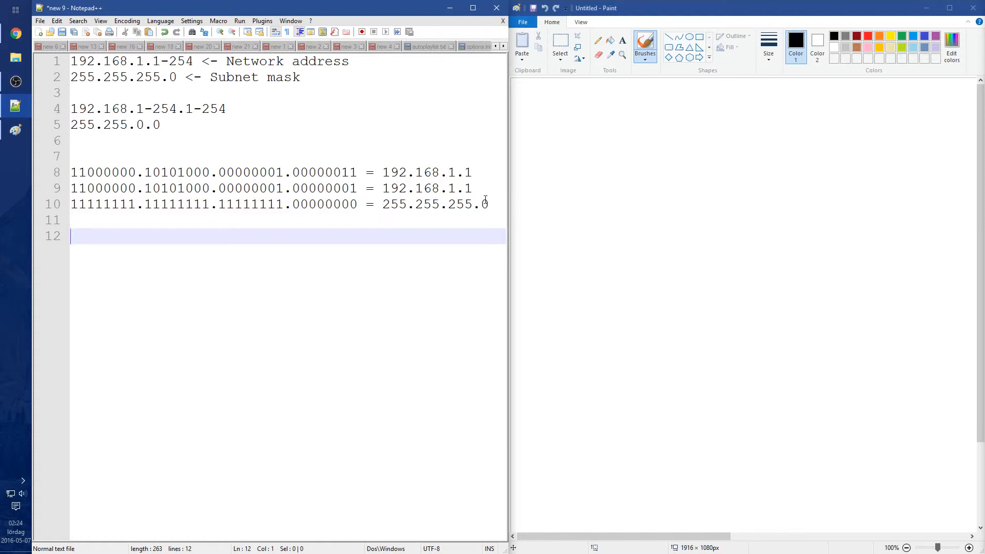
{"action": "type", "text": "10.10.10"}
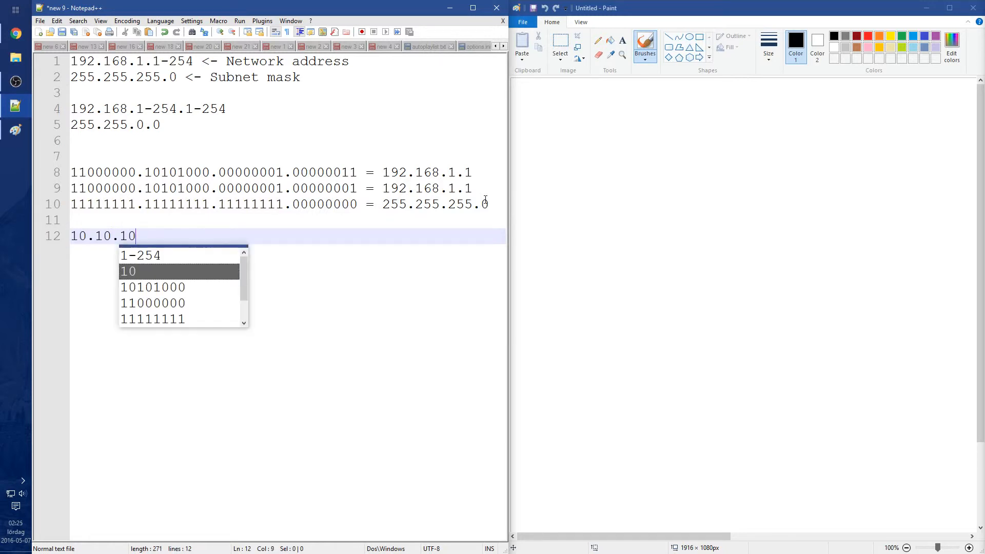
{"action": "type", "text": ".0"}
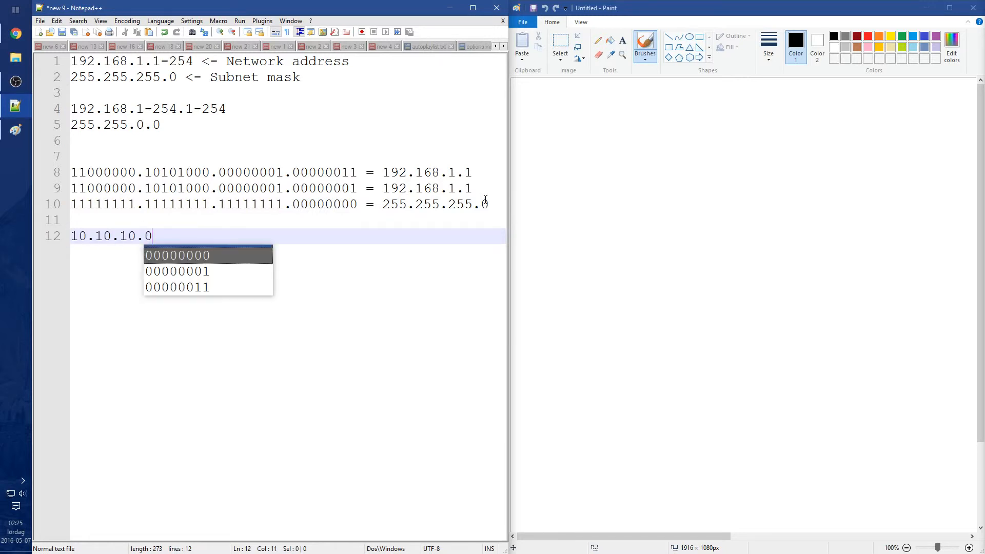
{"action": "key", "text": "Escape"}
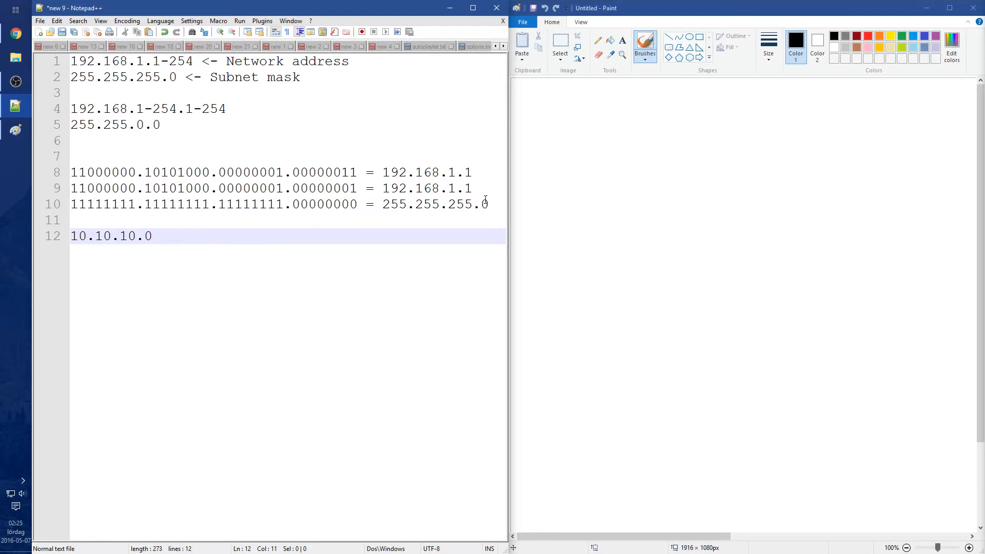
{"action": "type", "text": "255.0.0.0"}
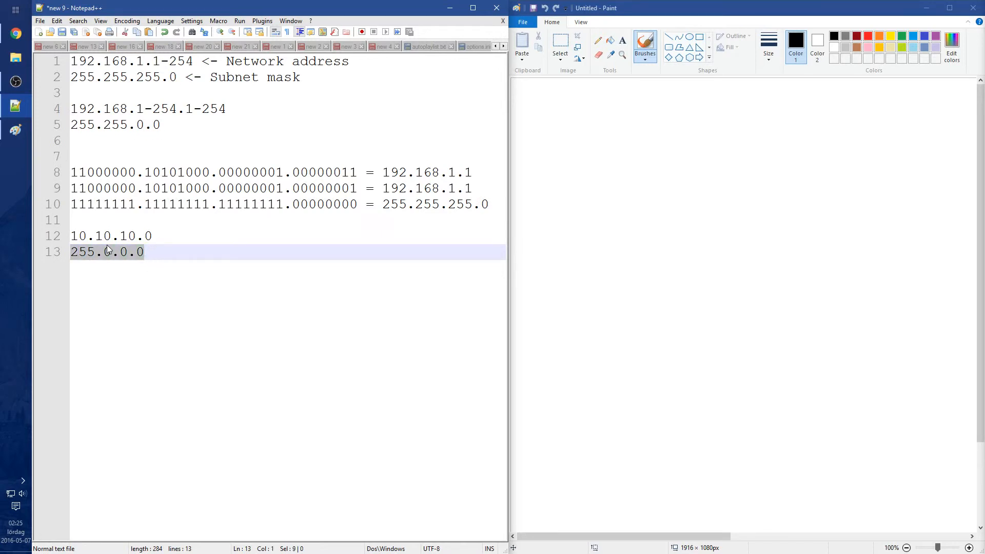
Step: Mark the three 11111111 octets of the binary mask via Smart Highlighting
{"action": "left_click", "coordinate": [125, 251]}
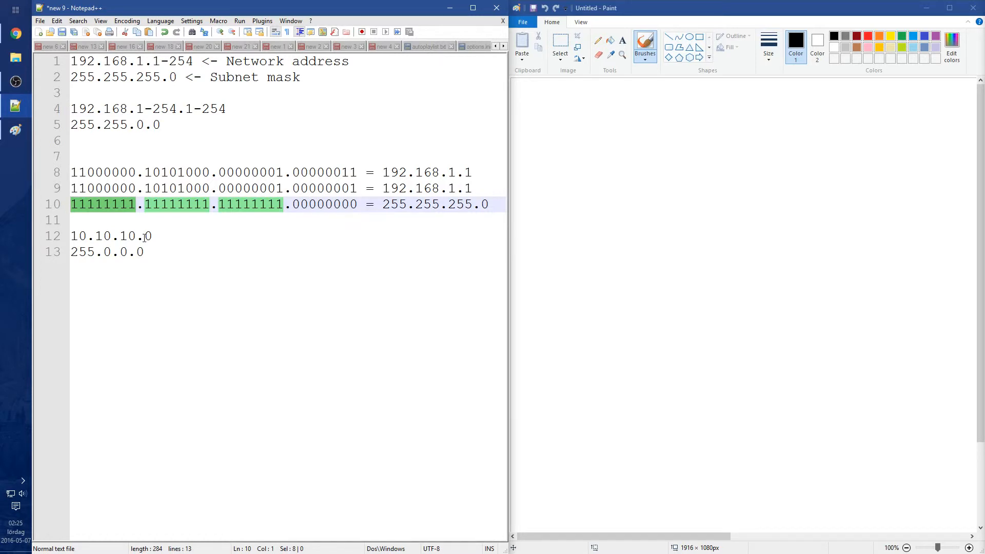
{"action": "mouse_move", "coordinate": [575, 136]}
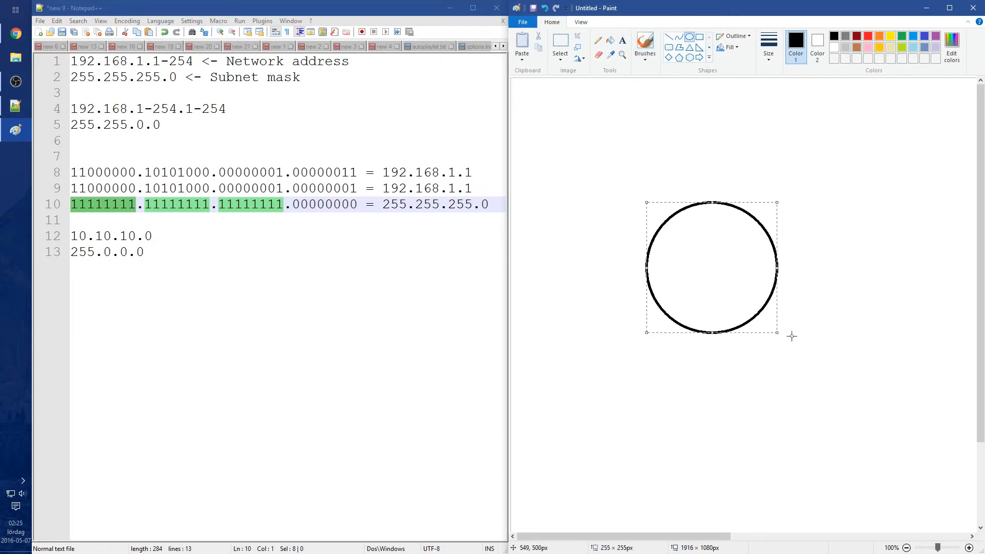
Step: Choose a brush style and line thickness, and switch the drawing colour to red
{"action": "left_click", "coordinate": [644, 47]}
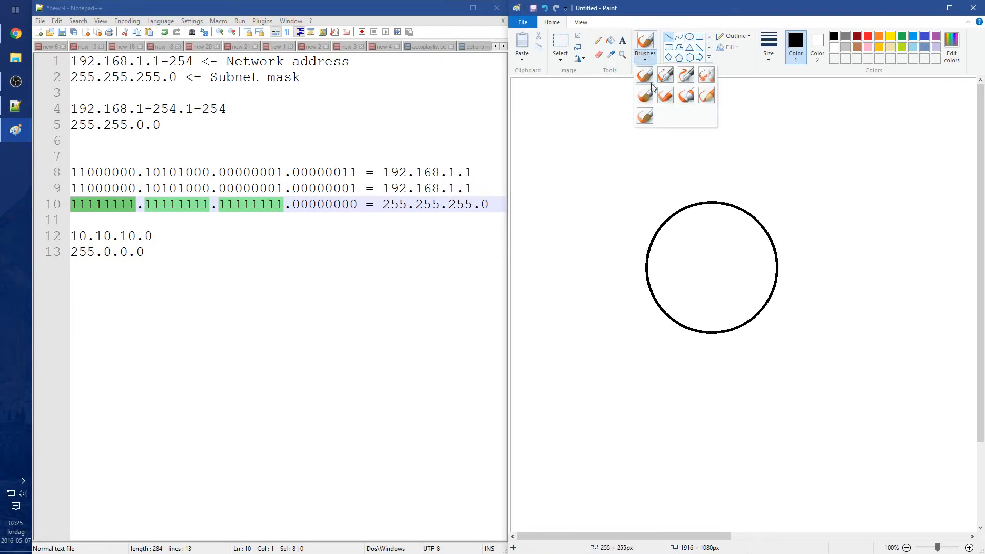
{"action": "left_click", "coordinate": [767, 44]}
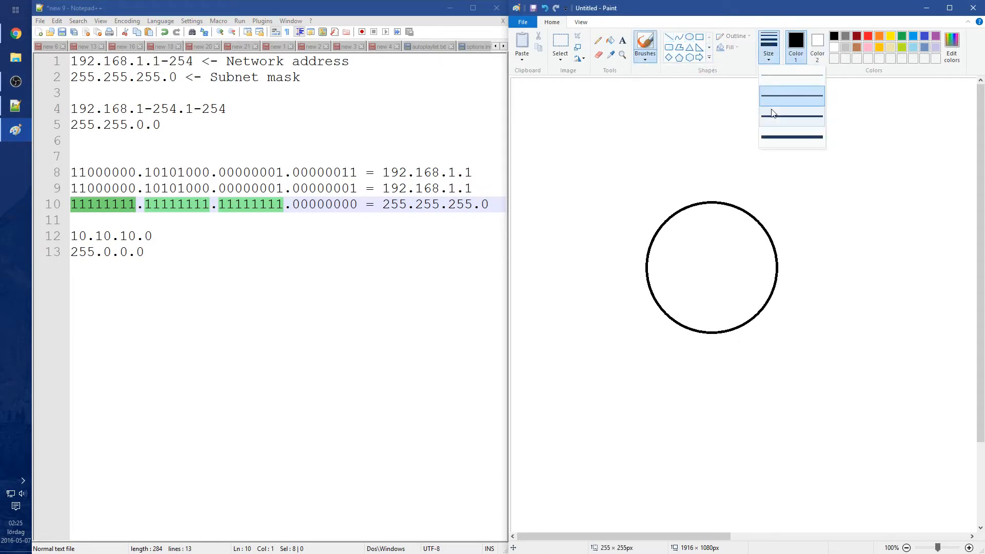
{"action": "left_click", "coordinate": [868, 35]}
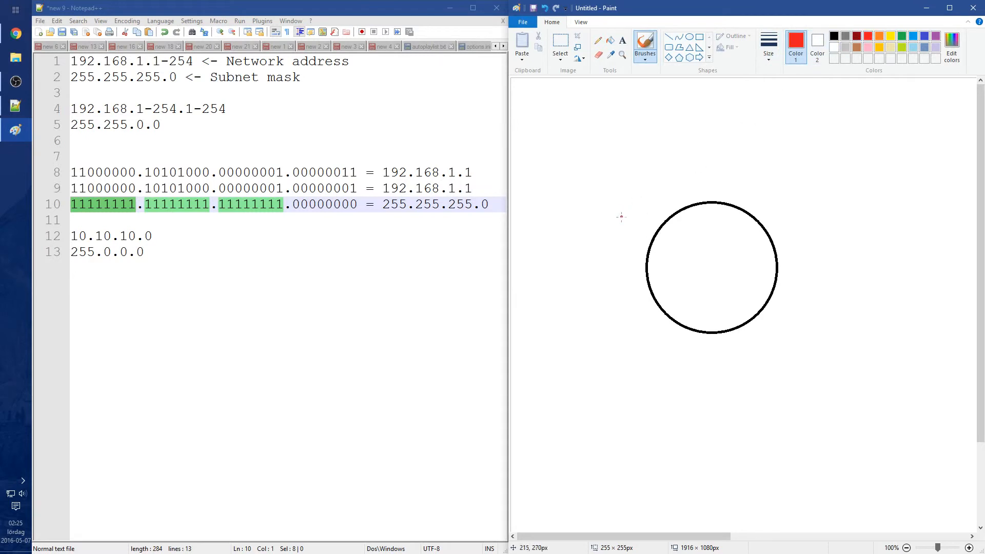
{"action": "mouse_move", "coordinate": [543, 206]}
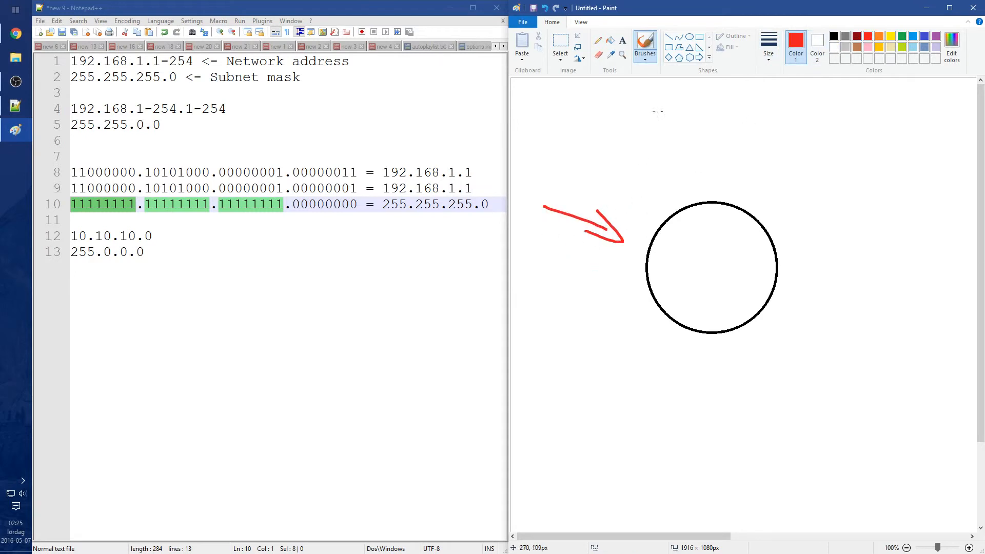
{"action": "mouse_move", "coordinate": [597, 189]}
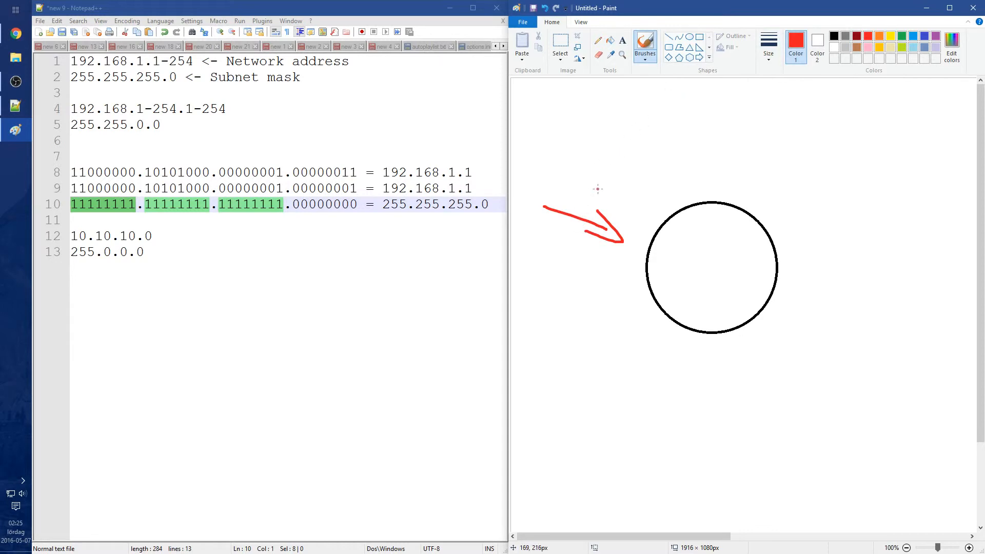
{"action": "mouse_move", "coordinate": [622, 237]}
{"action": "type", "text": "3"}
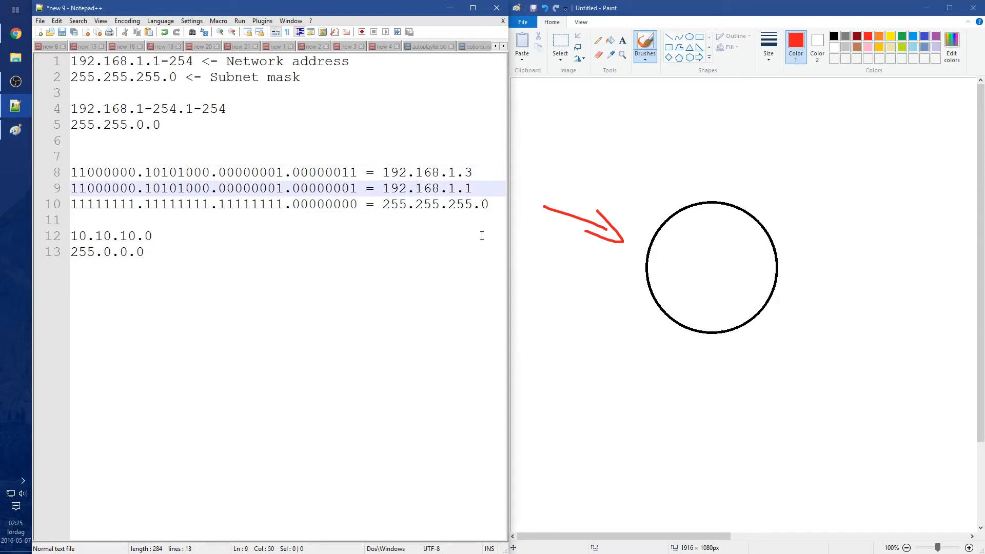
Step: Correct line 8 to 192.168.1.3 and select the matching first three binary octets of lines 8 and 9
{"action": "left_click", "coordinate": [474, 172]}
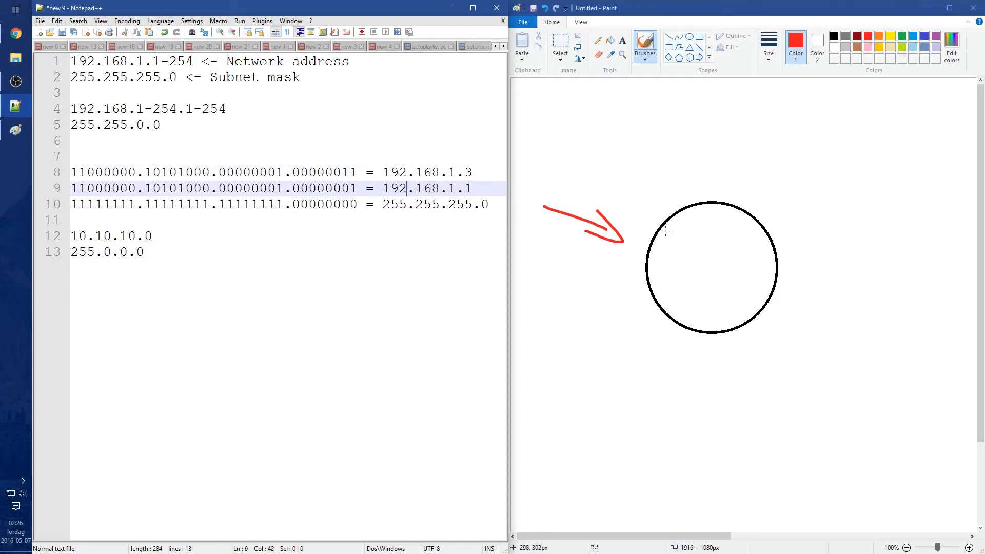
{"action": "mouse_move", "coordinate": [658, 248]}
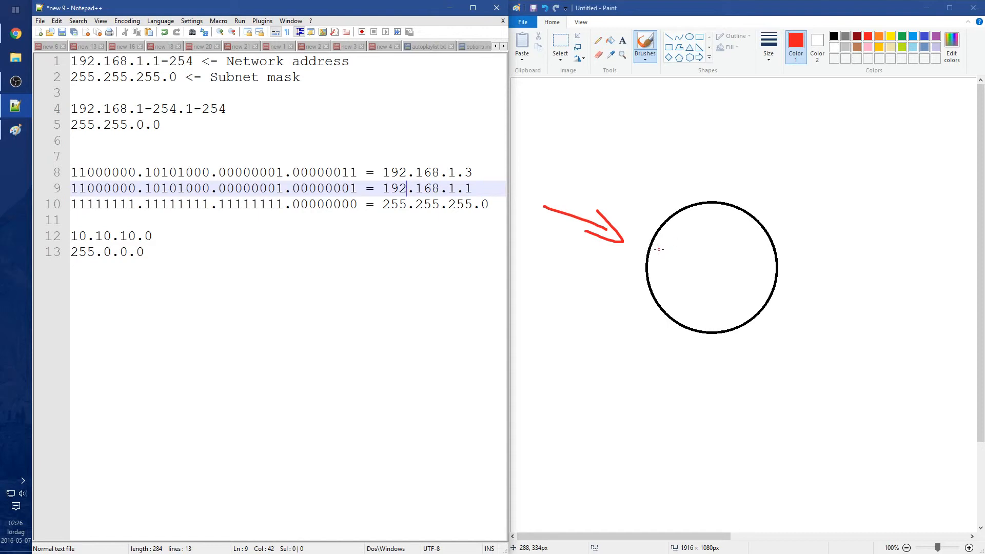
{"action": "mouse_move", "coordinate": [290, 177]}
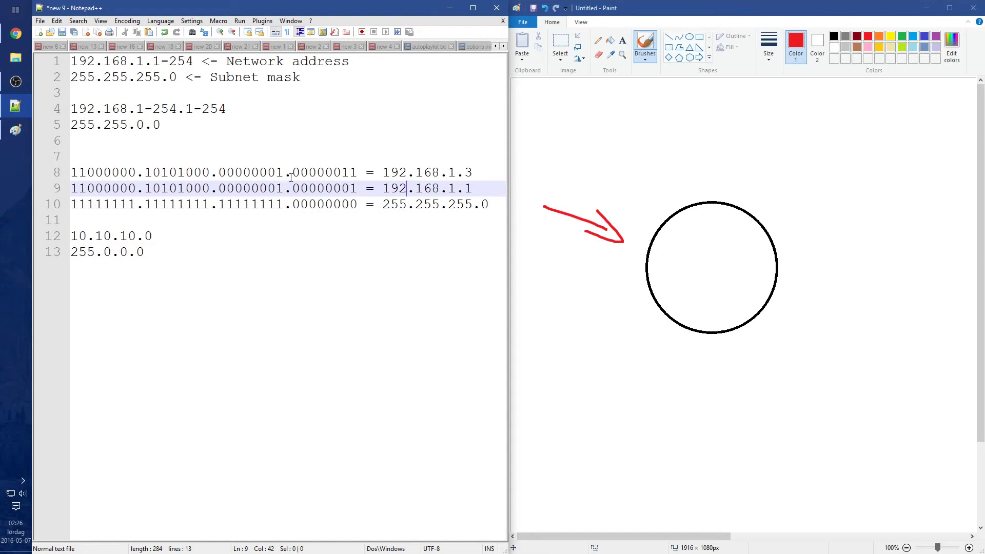
{"action": "left_click", "coordinate": [71, 172]}
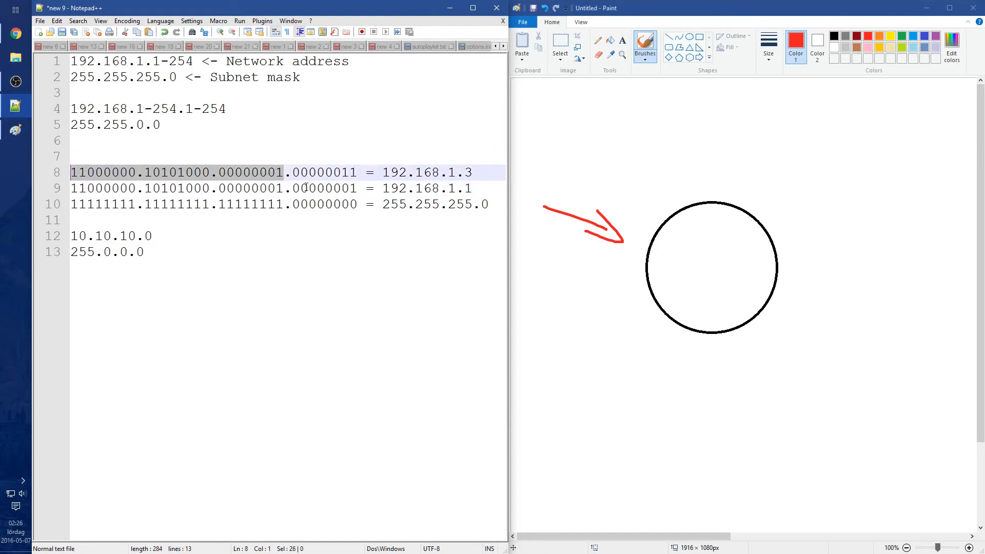
{"action": "left_click", "coordinate": [176, 188]}
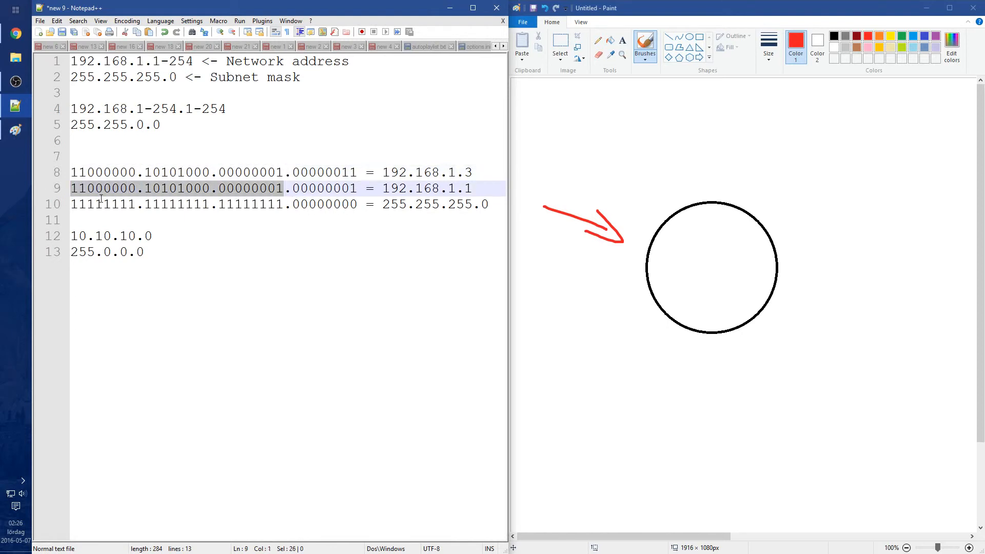
{"action": "left_click", "coordinate": [286, 188]}
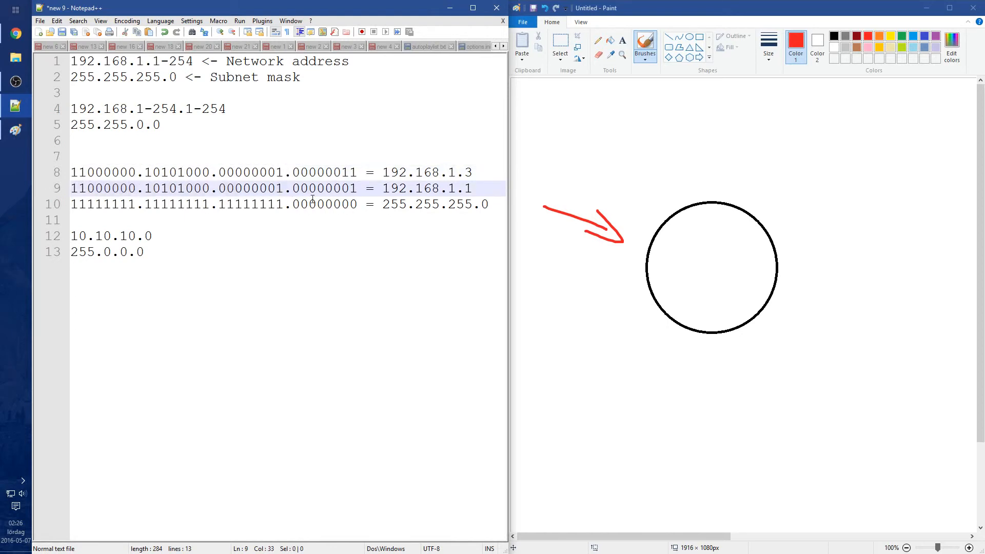
{"action": "mouse_move", "coordinate": [647, 244]}
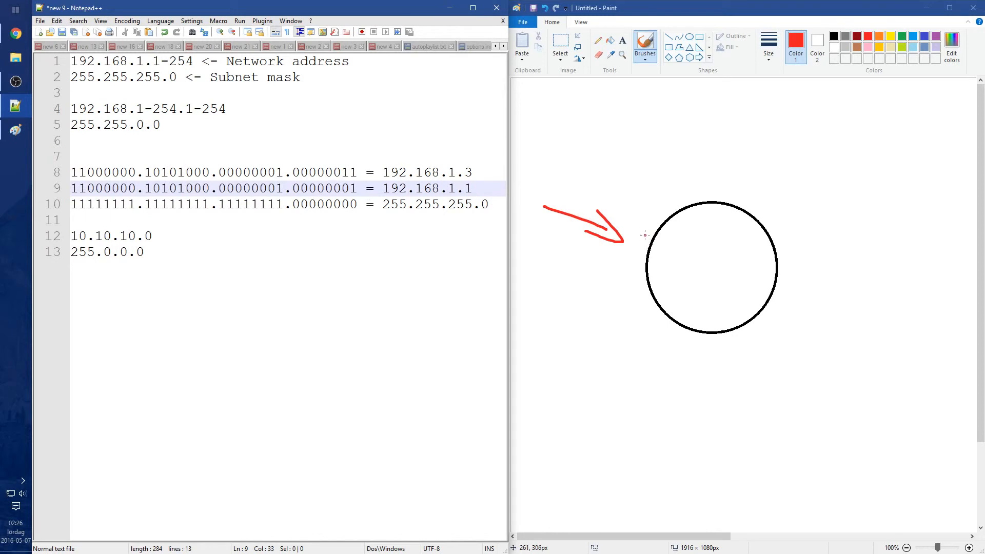
{"action": "mouse_move", "coordinate": [789, 278]}
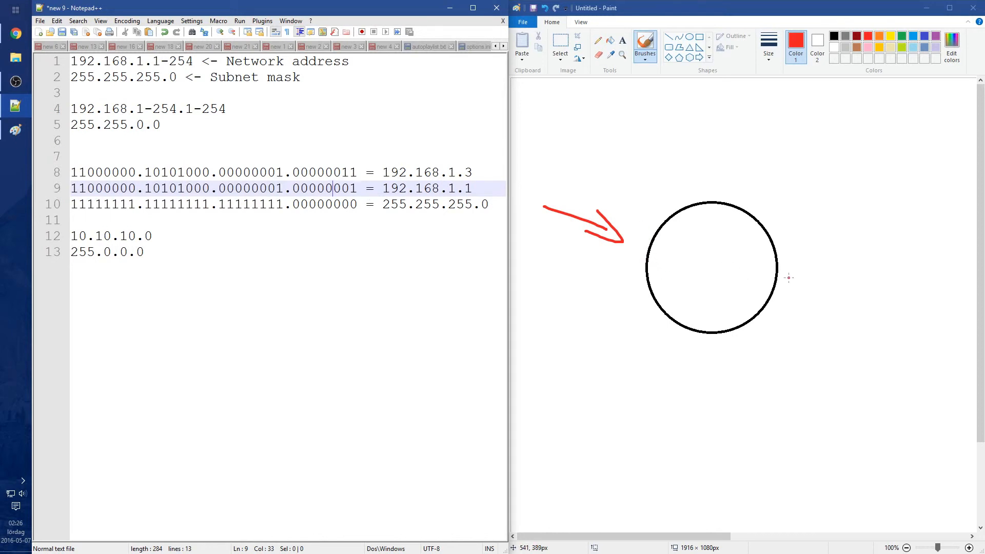
{"action": "mouse_move", "coordinate": [660, 231]}
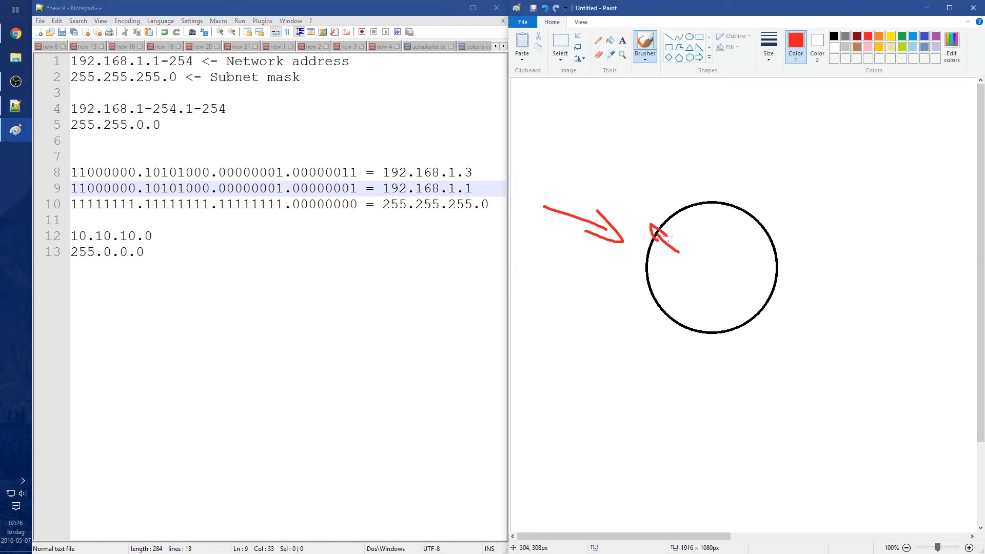
{"action": "mouse_move", "coordinate": [612, 200]}
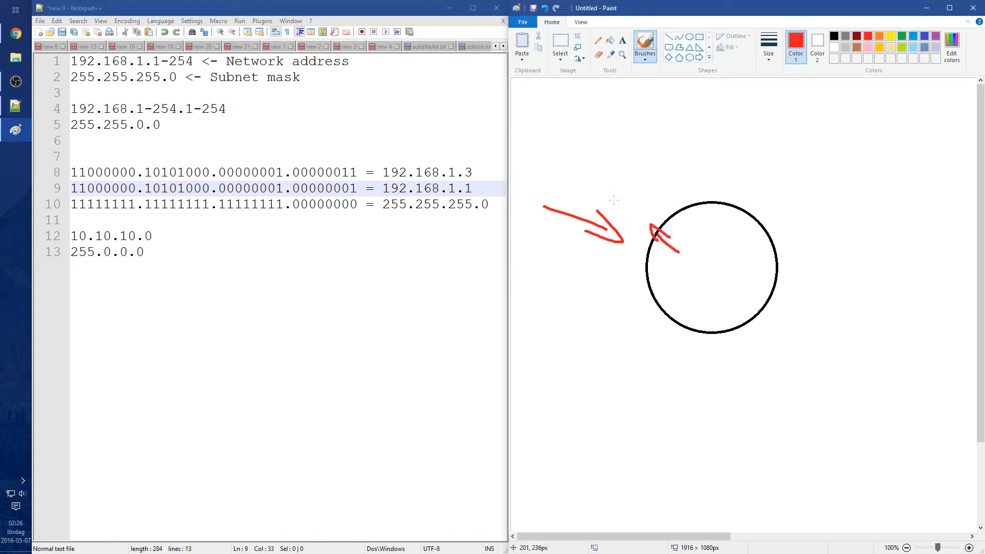
{"action": "mouse_move", "coordinate": [857, 41]}
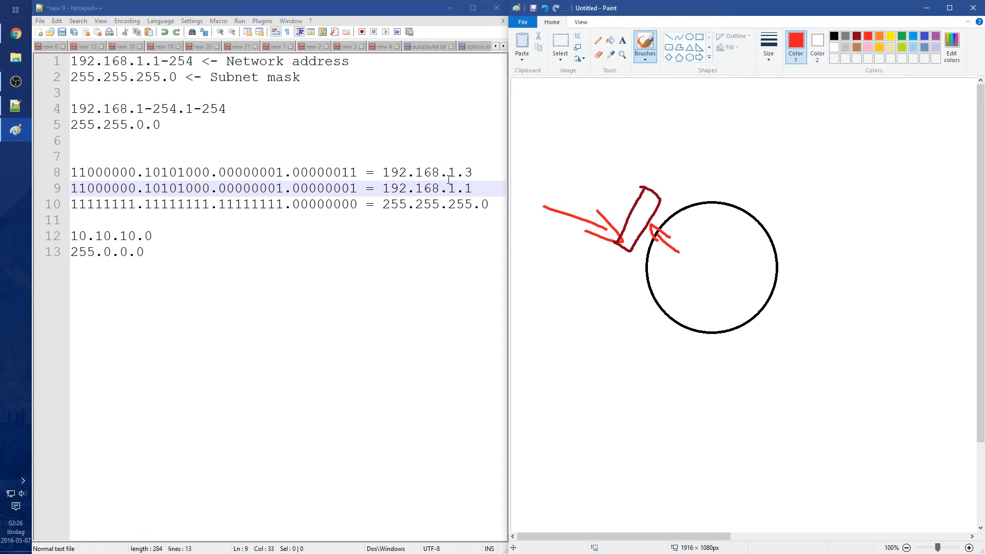
{"action": "mouse_move", "coordinate": [458, 189]}
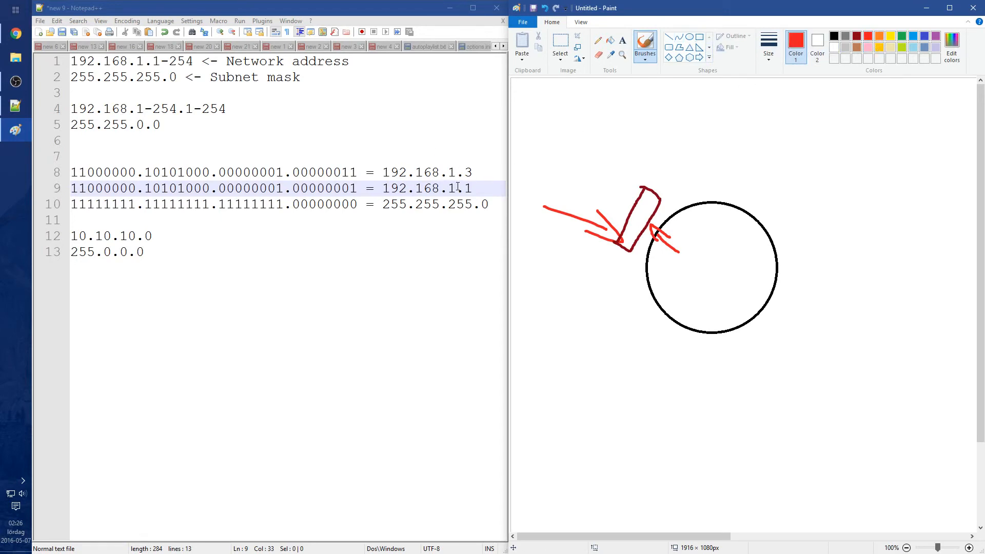
{"action": "left_click", "coordinate": [472, 172]}
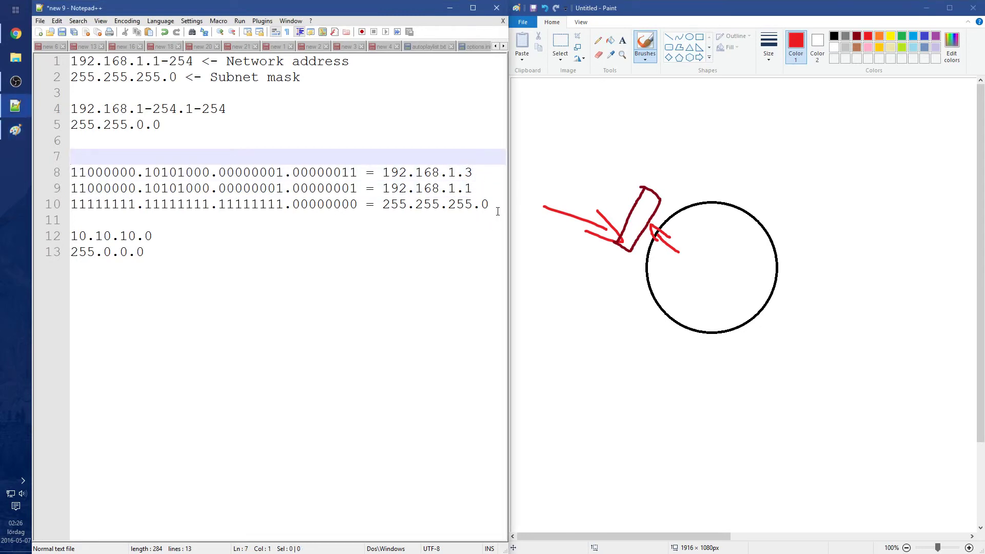
Step: Start a new line and write the first binary octet 00001000, dismissing autocomplete
{"action": "type", "text": "8.8.8.8"}
{"action": "key", "text": "Enter"}
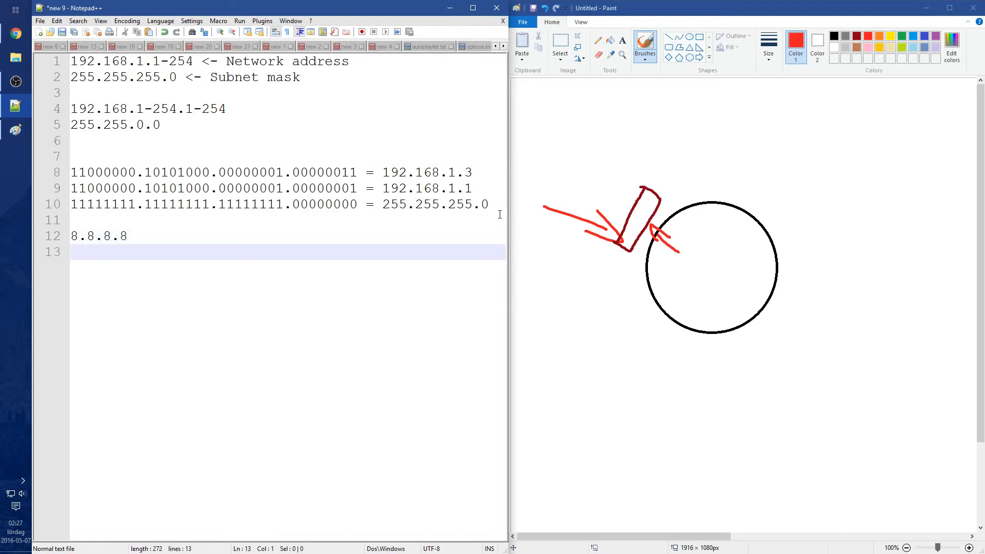
{"action": "type", "text": "0"}
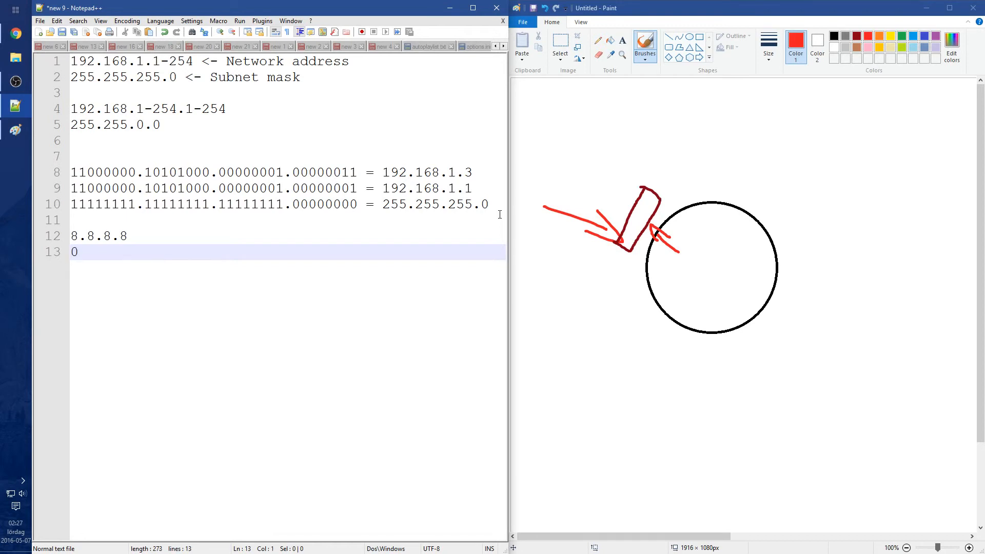
{"action": "type", "text": "00"}
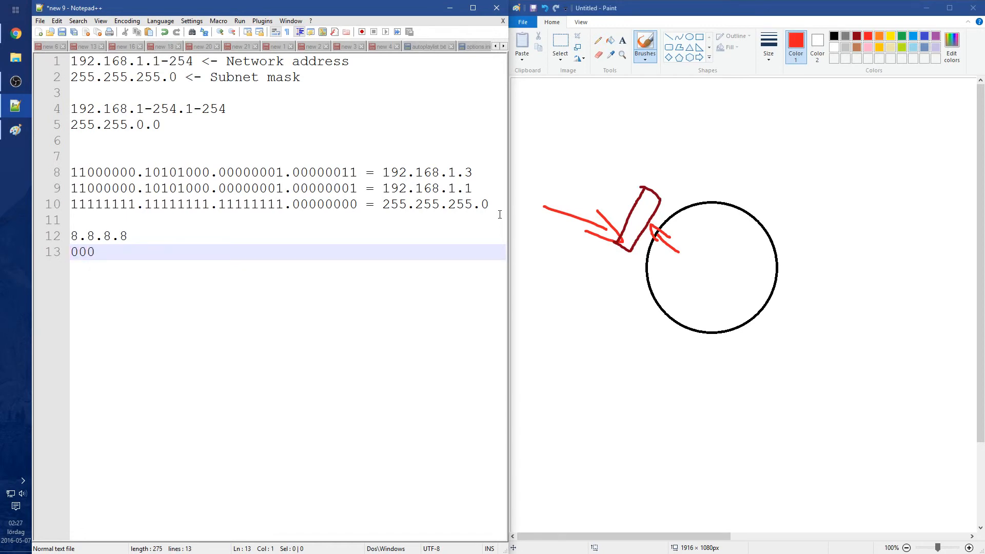
{"action": "type", "text": "1"}
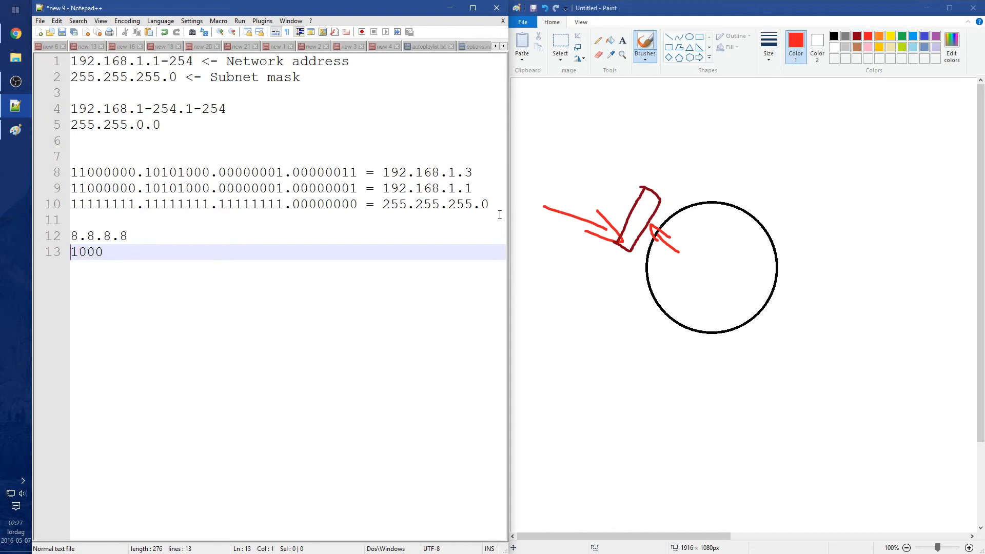
{"action": "type", "text": "00"}
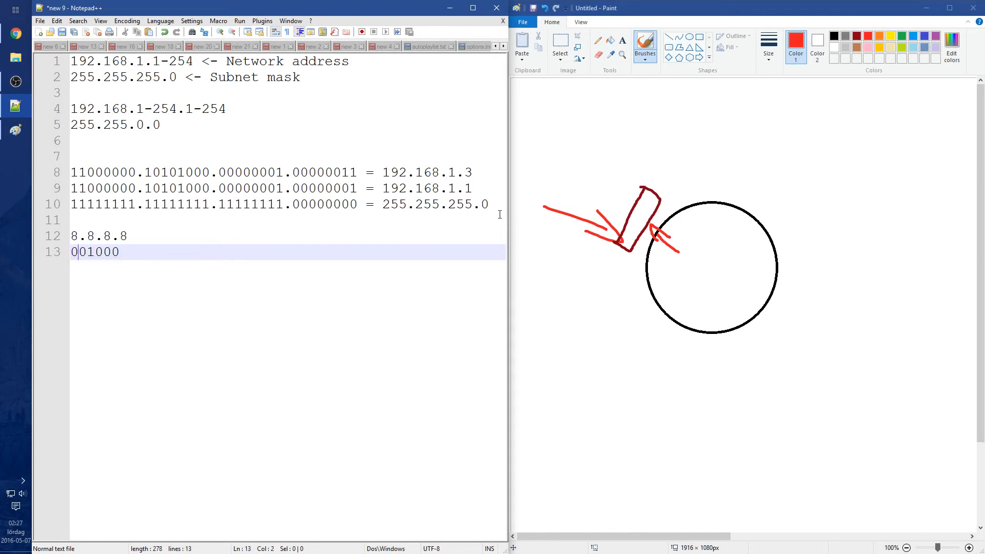
{"action": "type", "text": "0"}
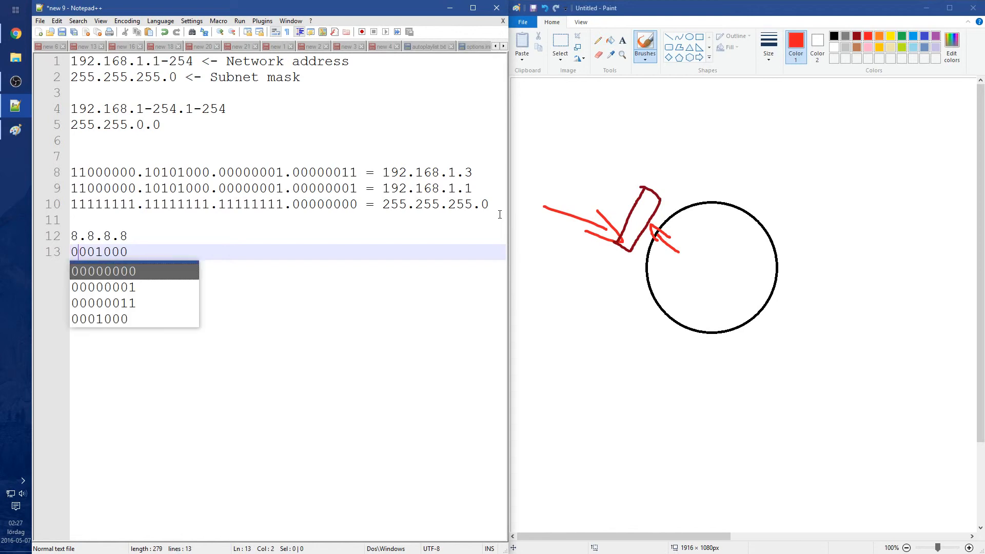
{"action": "key", "text": "Escape"}
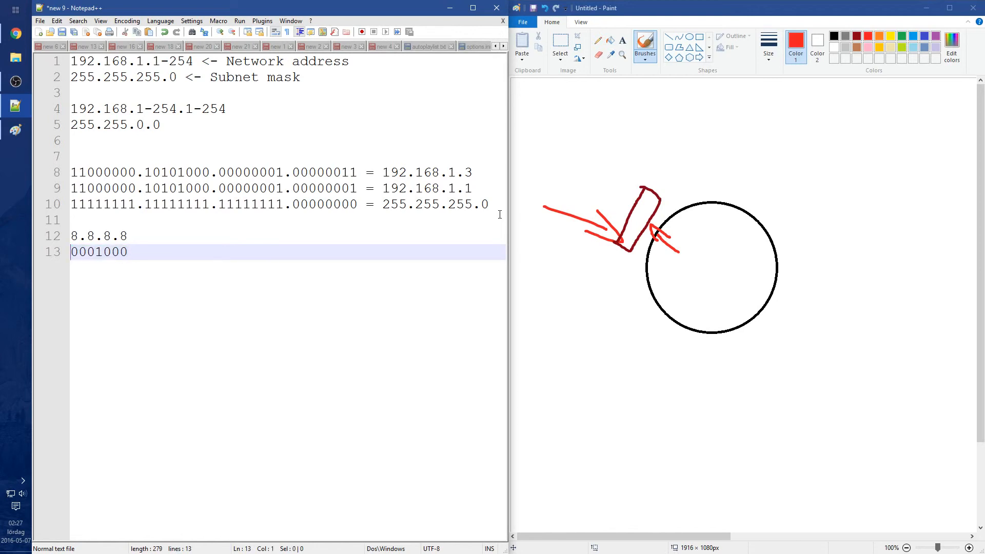
{"action": "type", "text": "0"}
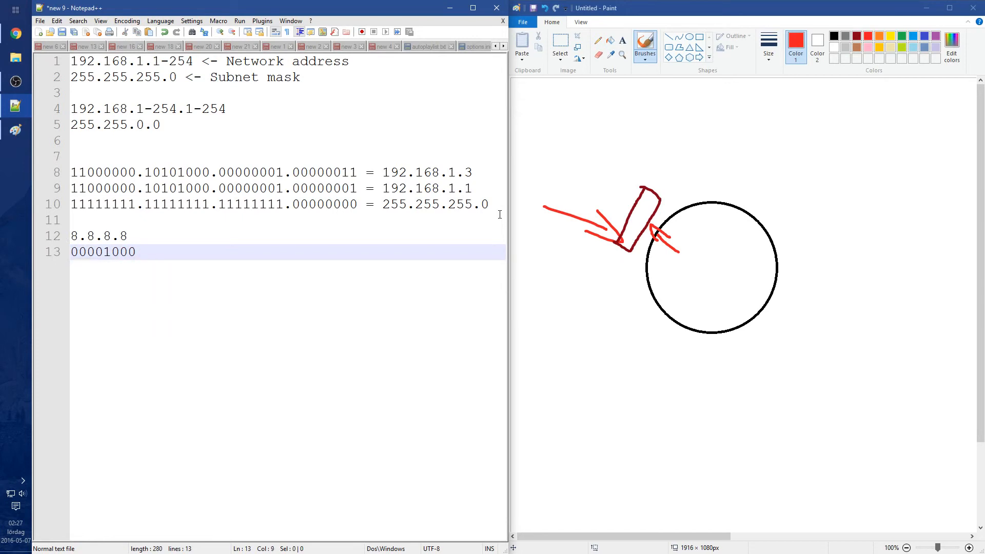
Step: Complete the binary address as 00001000.00001000.00001000.00001000 for 8.8.8.8
{"action": "triple_click", "coordinate": [102, 252]}
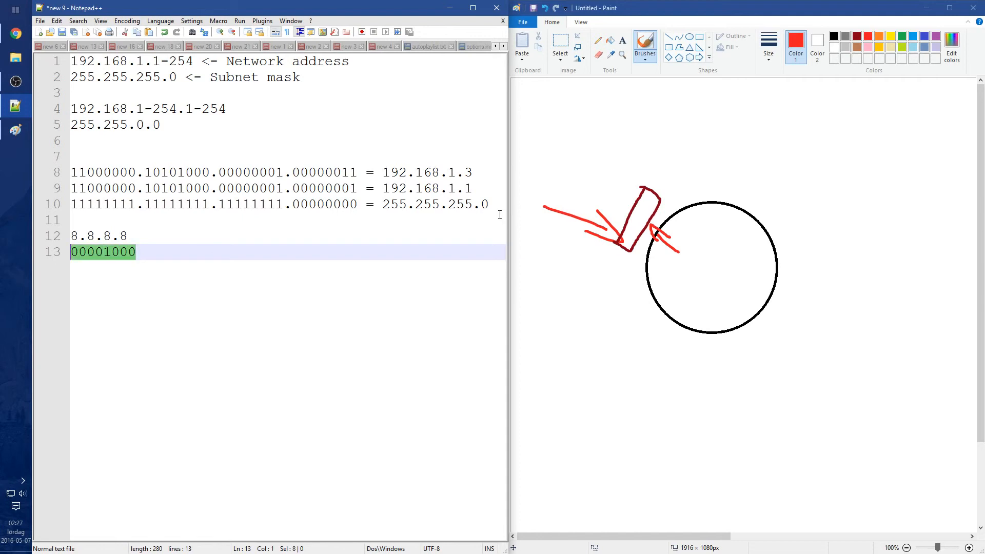
{"action": "left_click", "coordinate": [136, 253]}
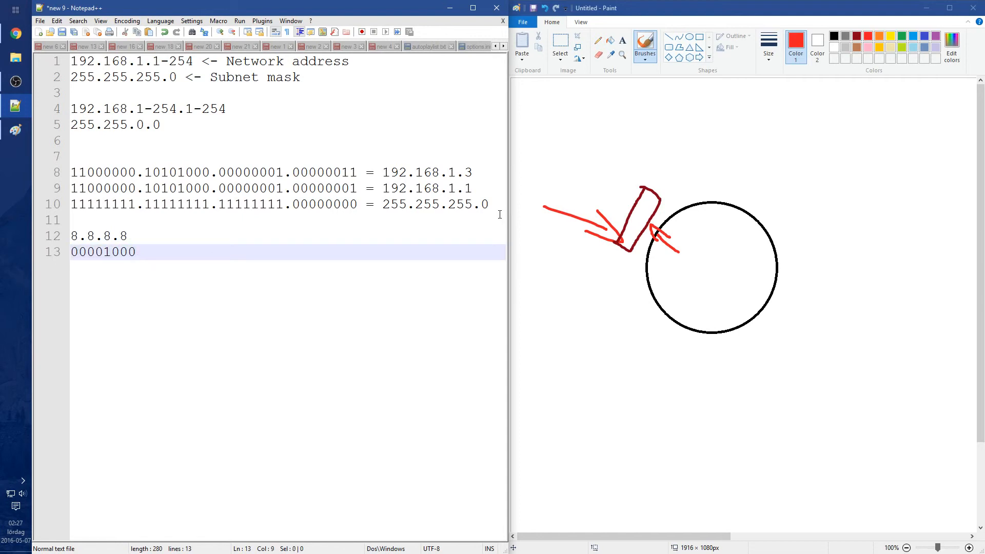
{"action": "type", "text": ".00001000.00001000.00001000"}
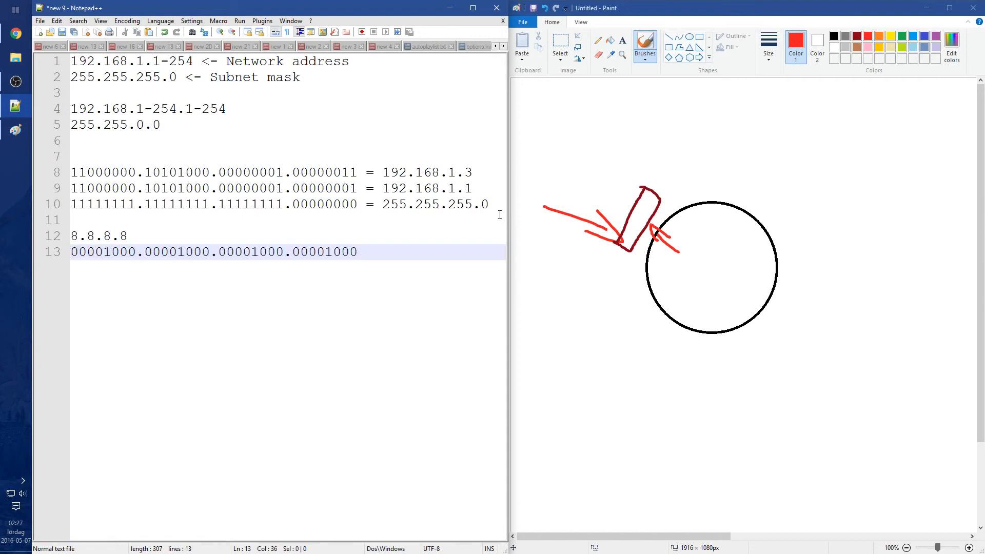
{"action": "mouse_move", "coordinate": [379, 276]}
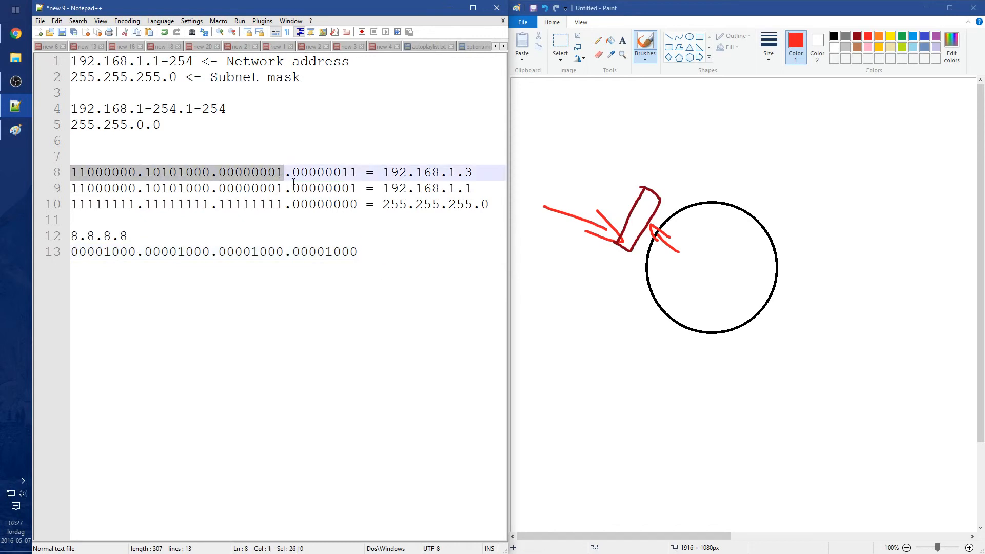
{"action": "left_click", "coordinate": [283, 252]}
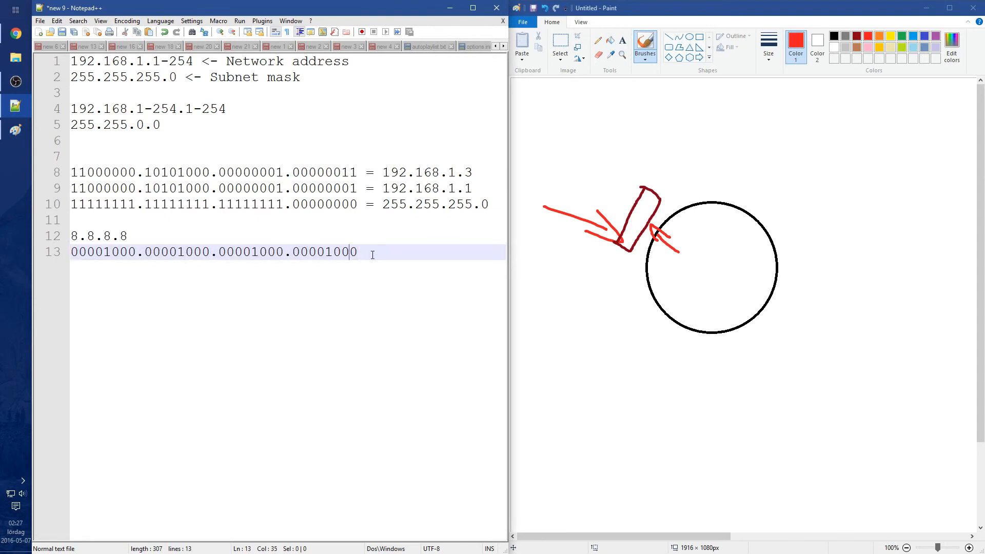
{"action": "mouse_move", "coordinate": [64, 175]}
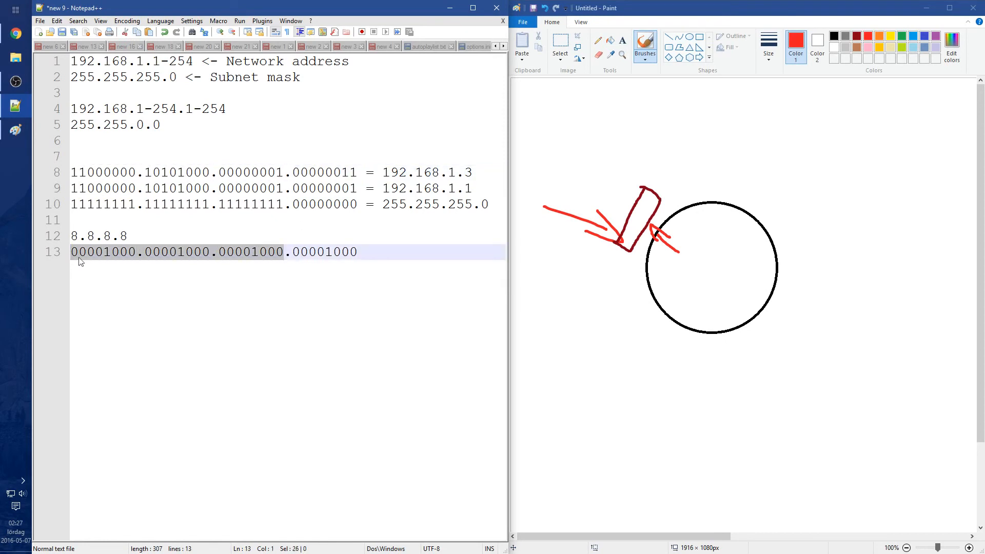
{"action": "mouse_move", "coordinate": [202, 263]}
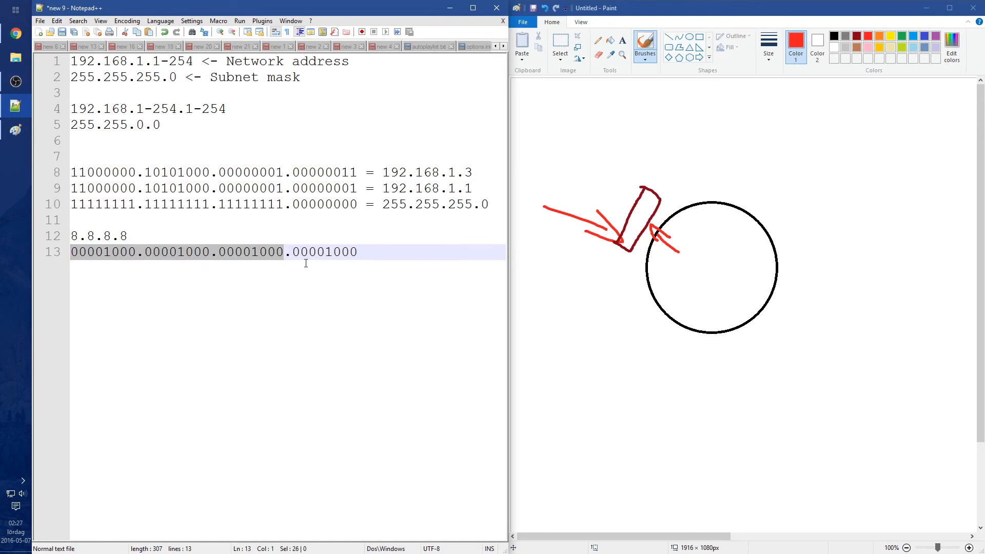
{"action": "mouse_move", "coordinate": [736, 232]}
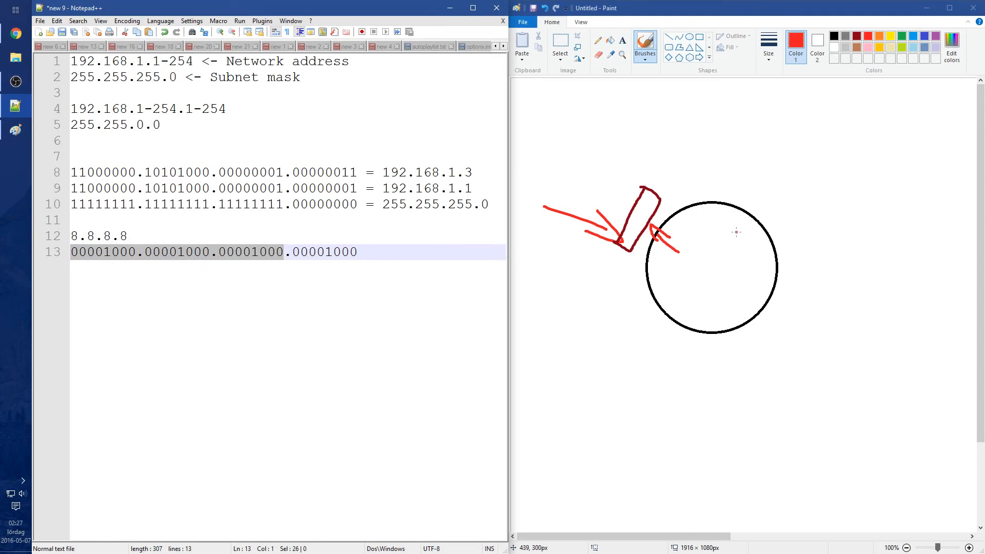
{"action": "mouse_move", "coordinate": [747, 226]}
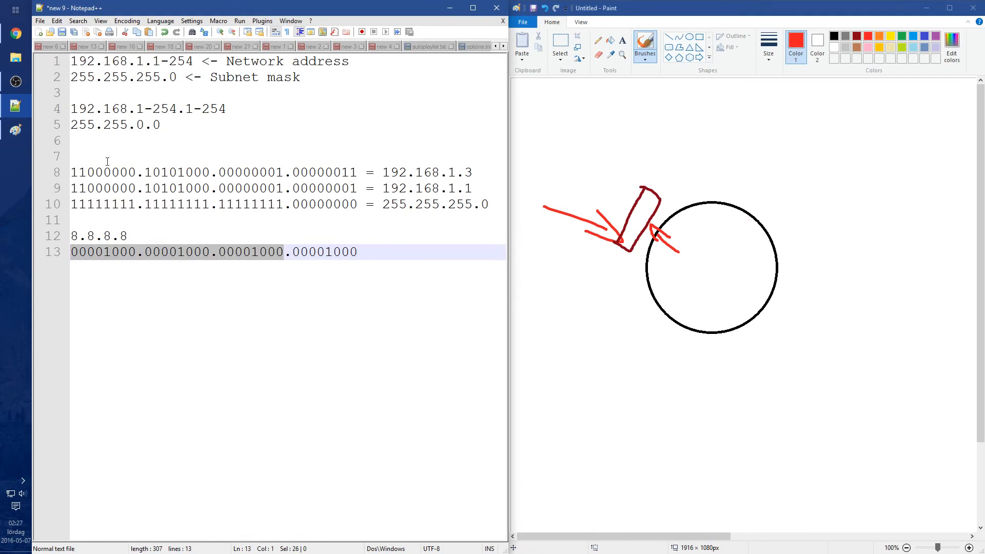
{"action": "right_click", "coordinate": [10, 494]}
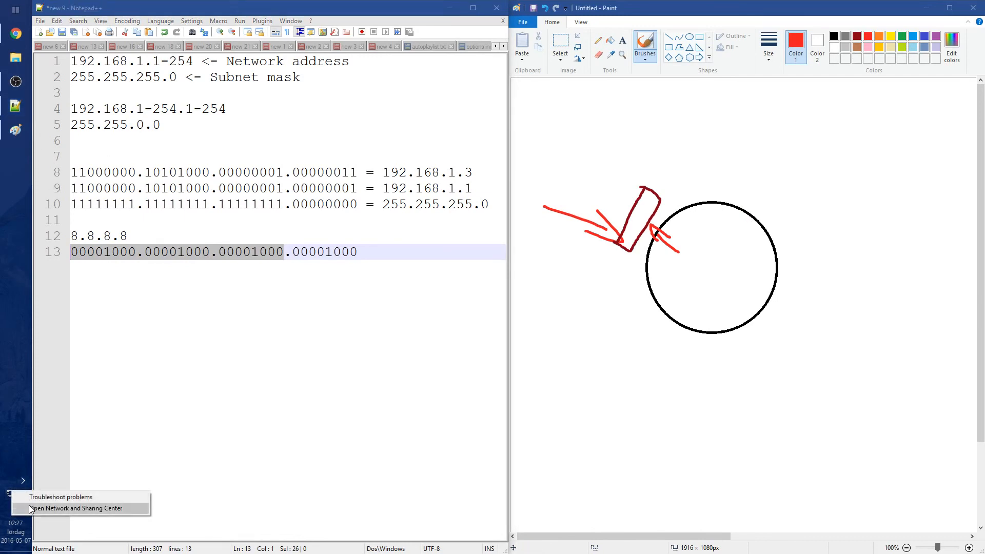
{"action": "left_click", "coordinate": [75, 507]}
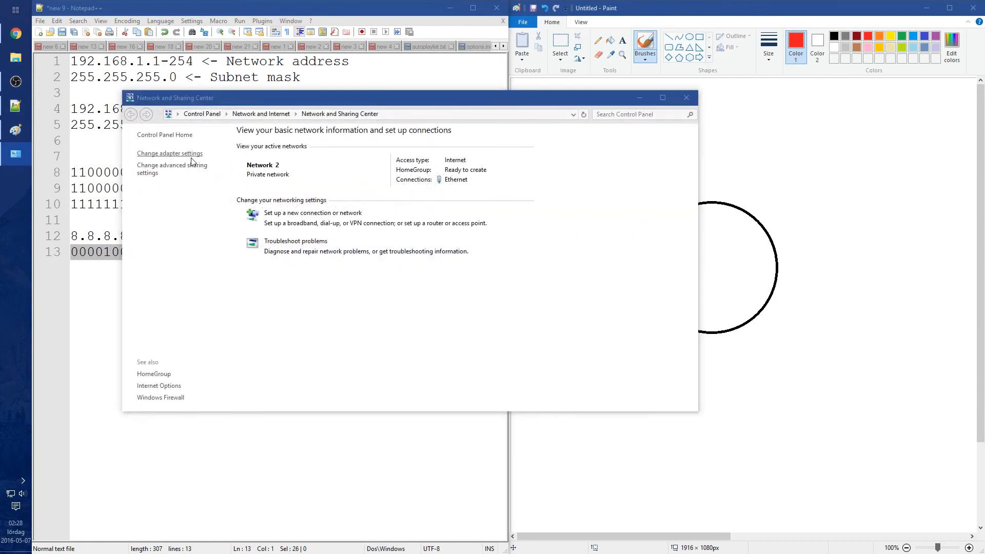
{"action": "left_click", "coordinate": [169, 153]}
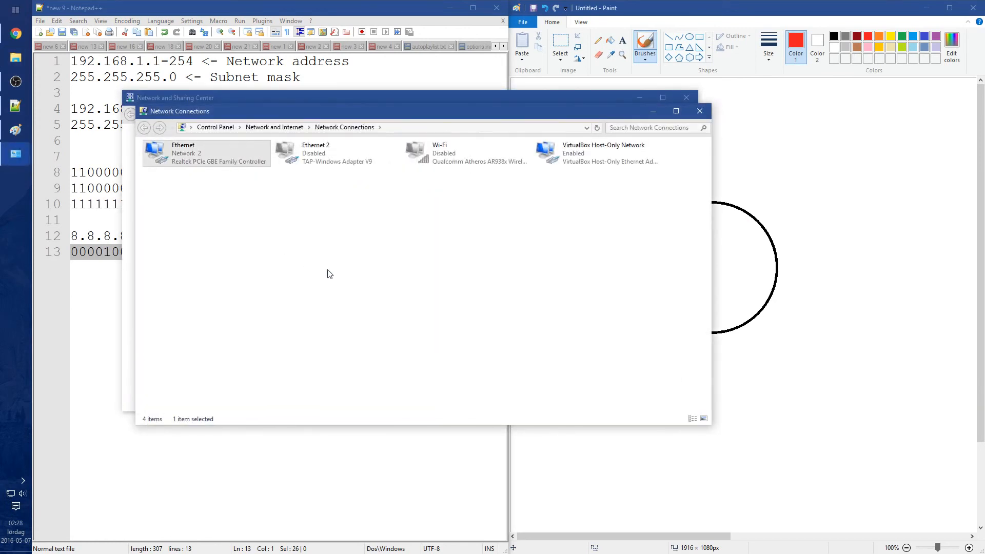
{"action": "double_click", "coordinate": [182, 153]}
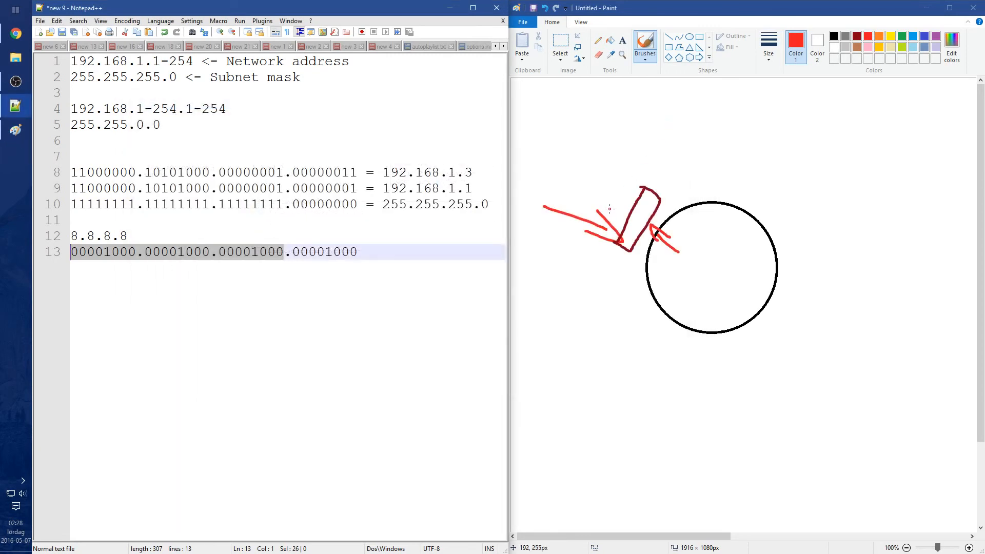
{"action": "mouse_move", "coordinate": [748, 226]}
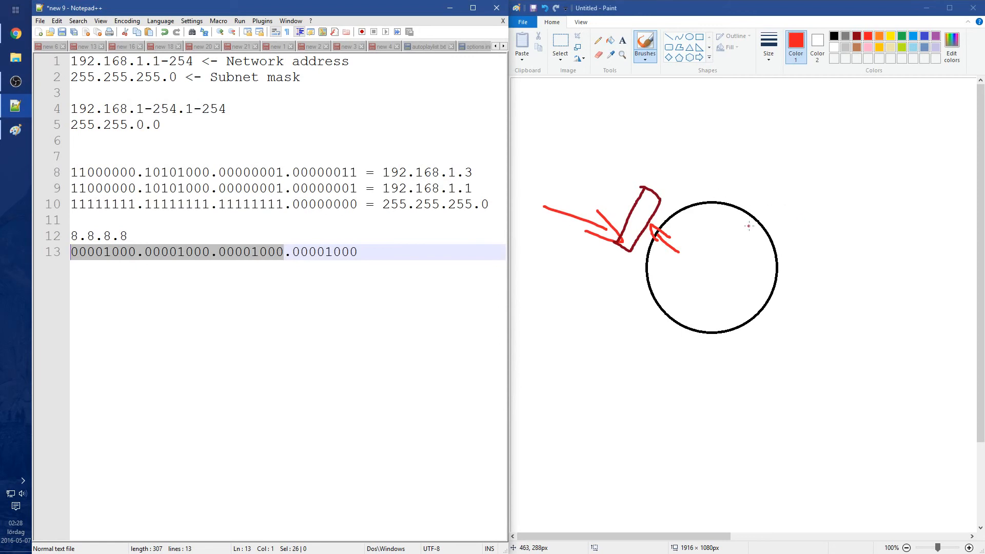
{"action": "mouse_move", "coordinate": [735, 262]}
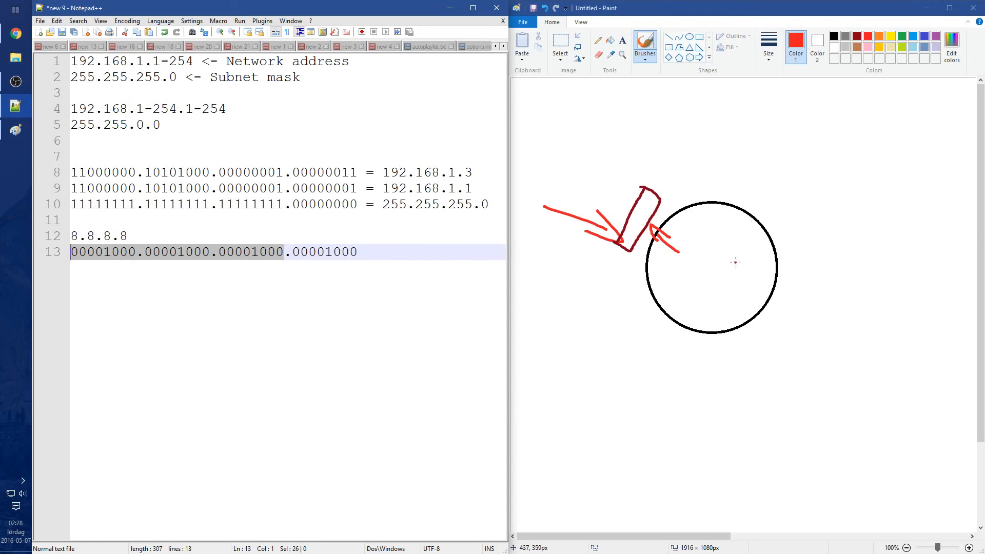